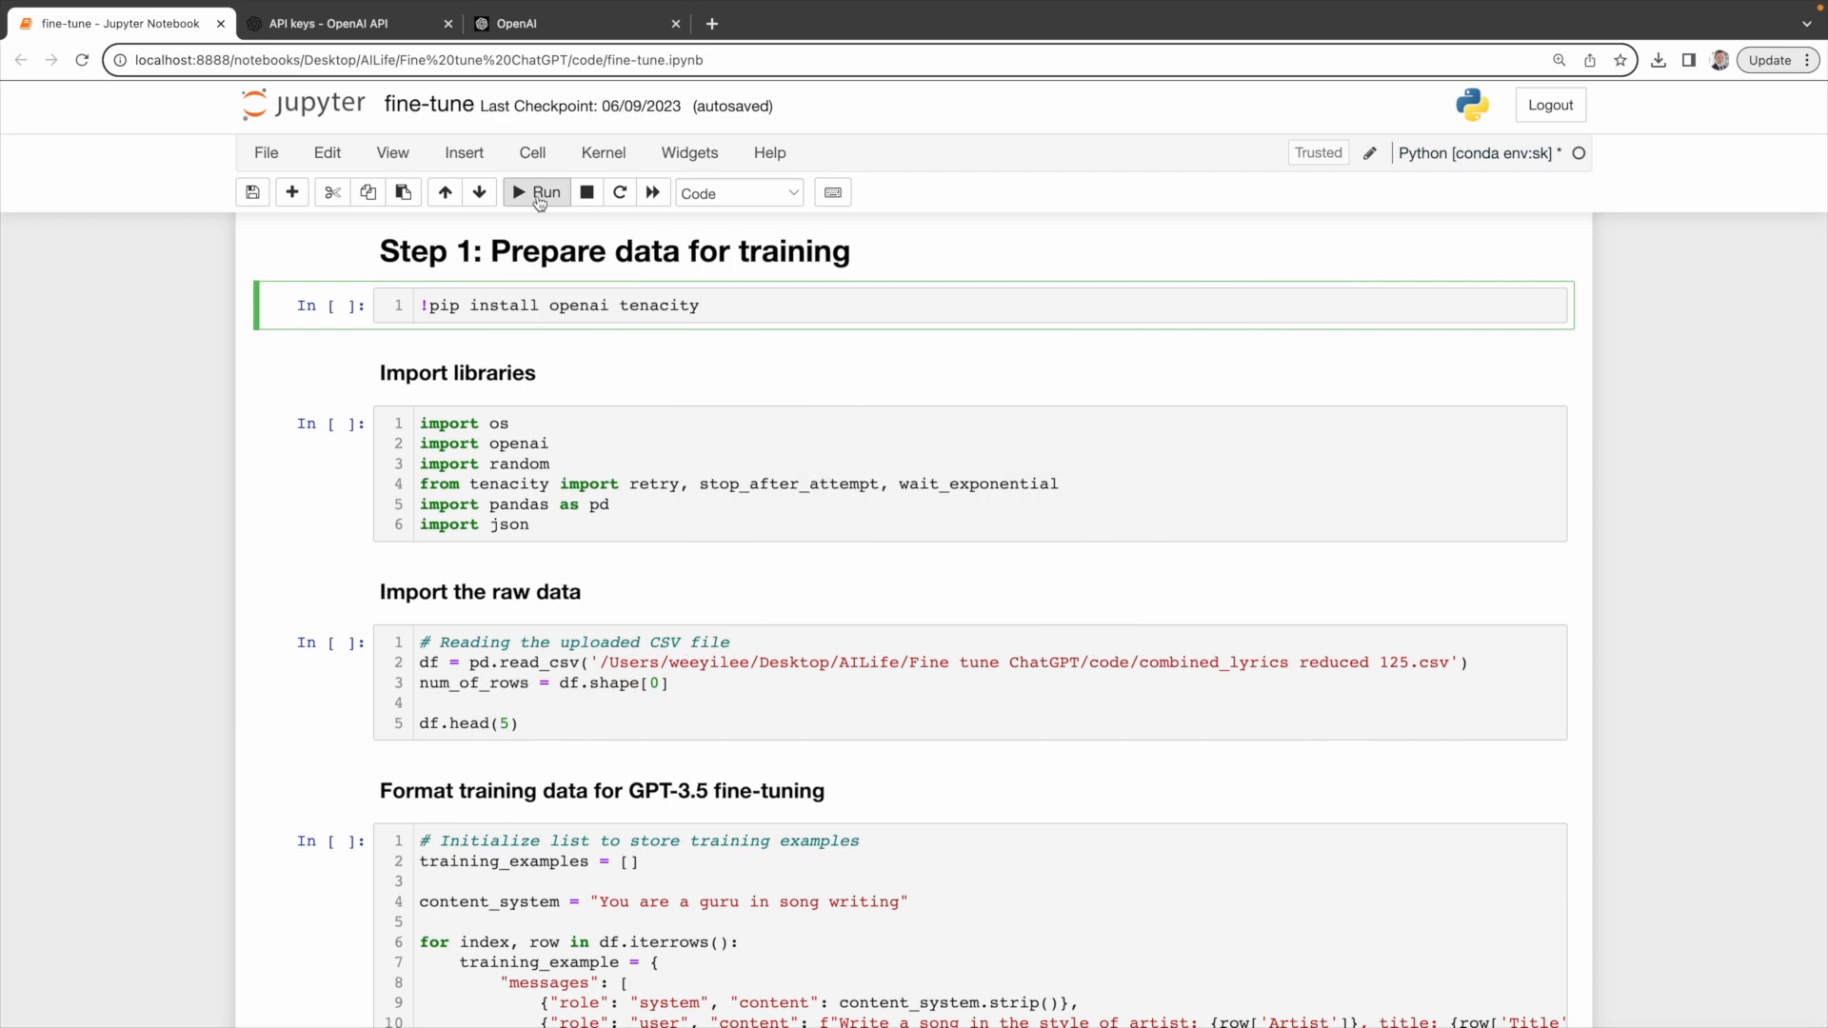
Step: Install the openai and tenacity packages and import the notebook's required libraries
click(537, 193)
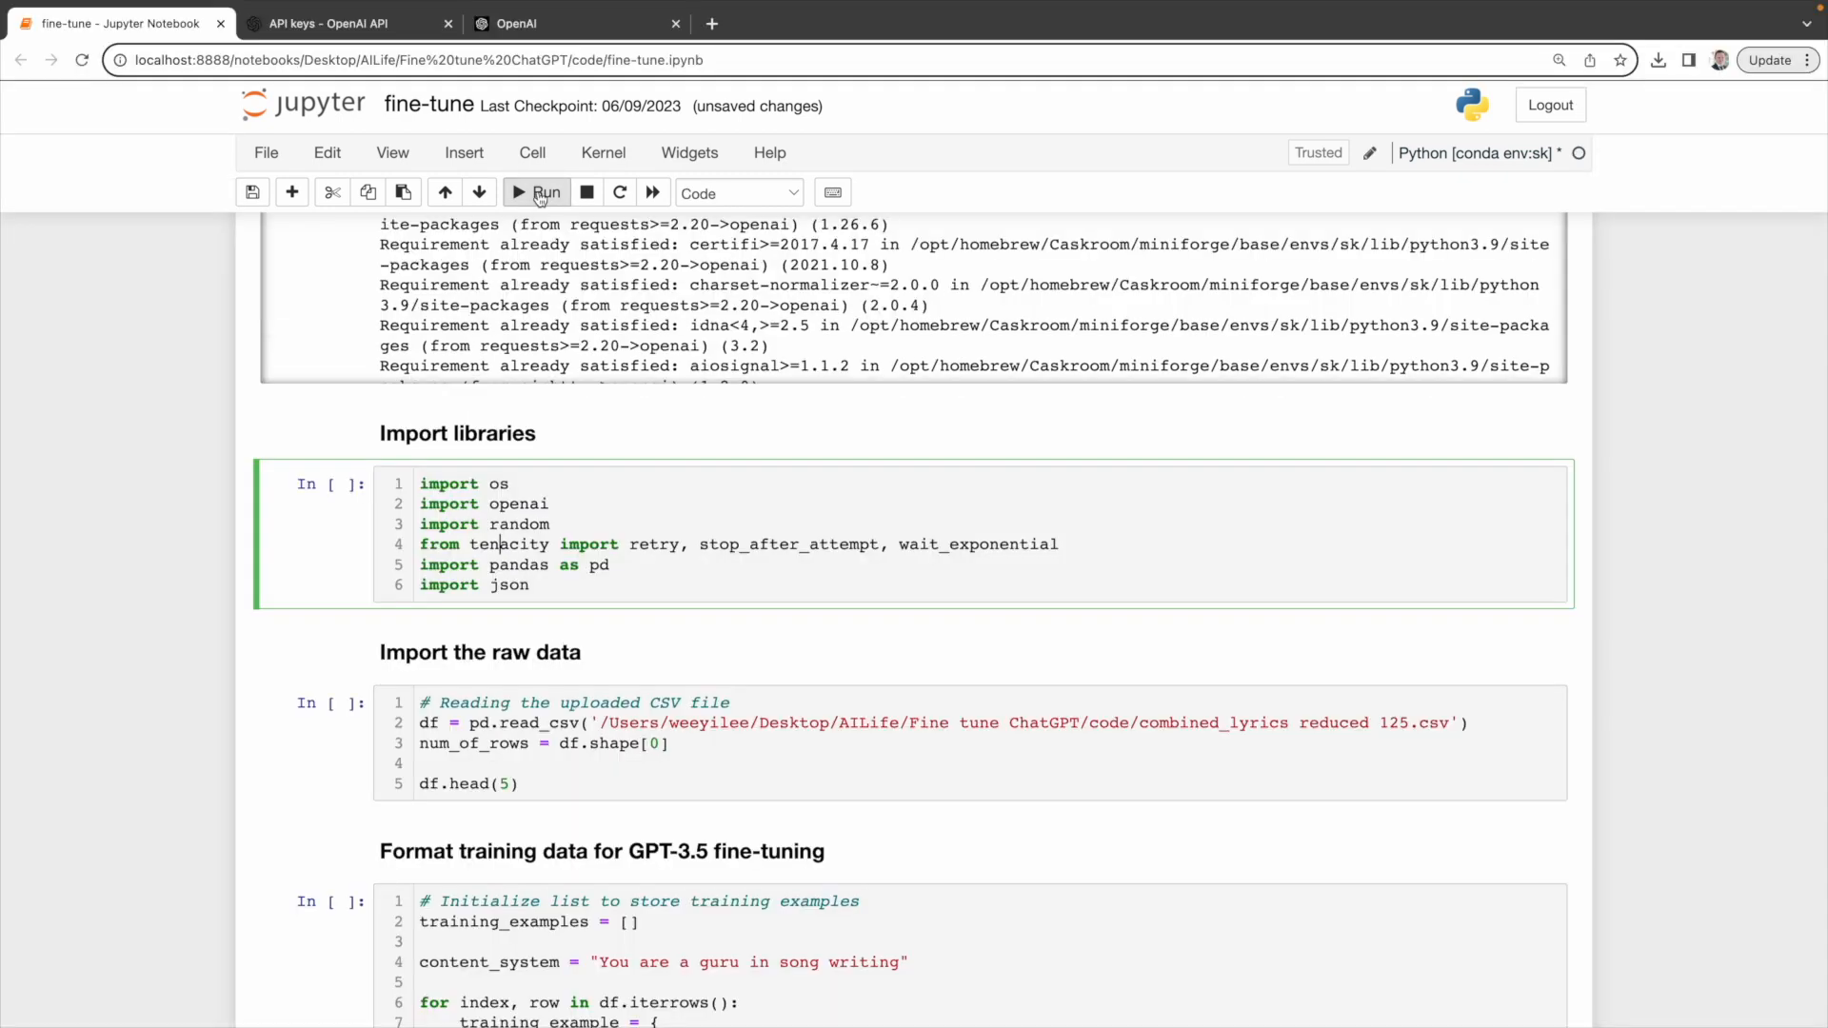
click(539, 192)
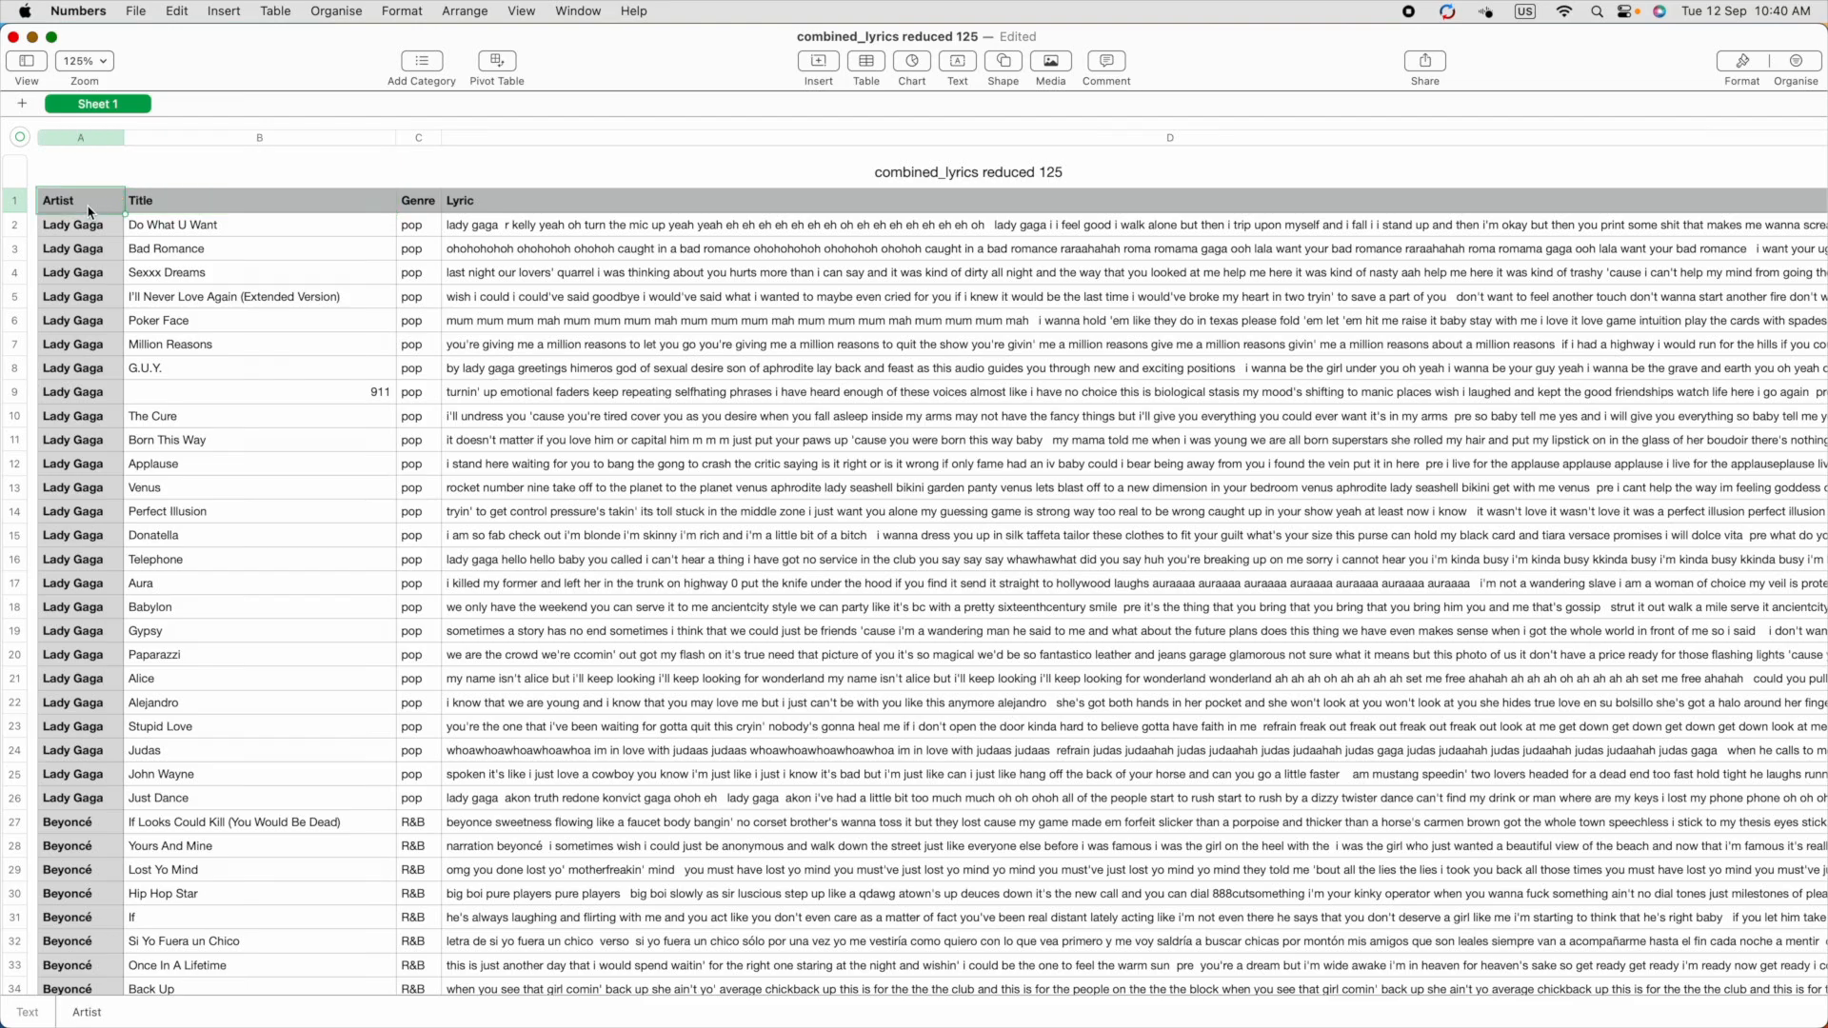
scroll(down, 3)
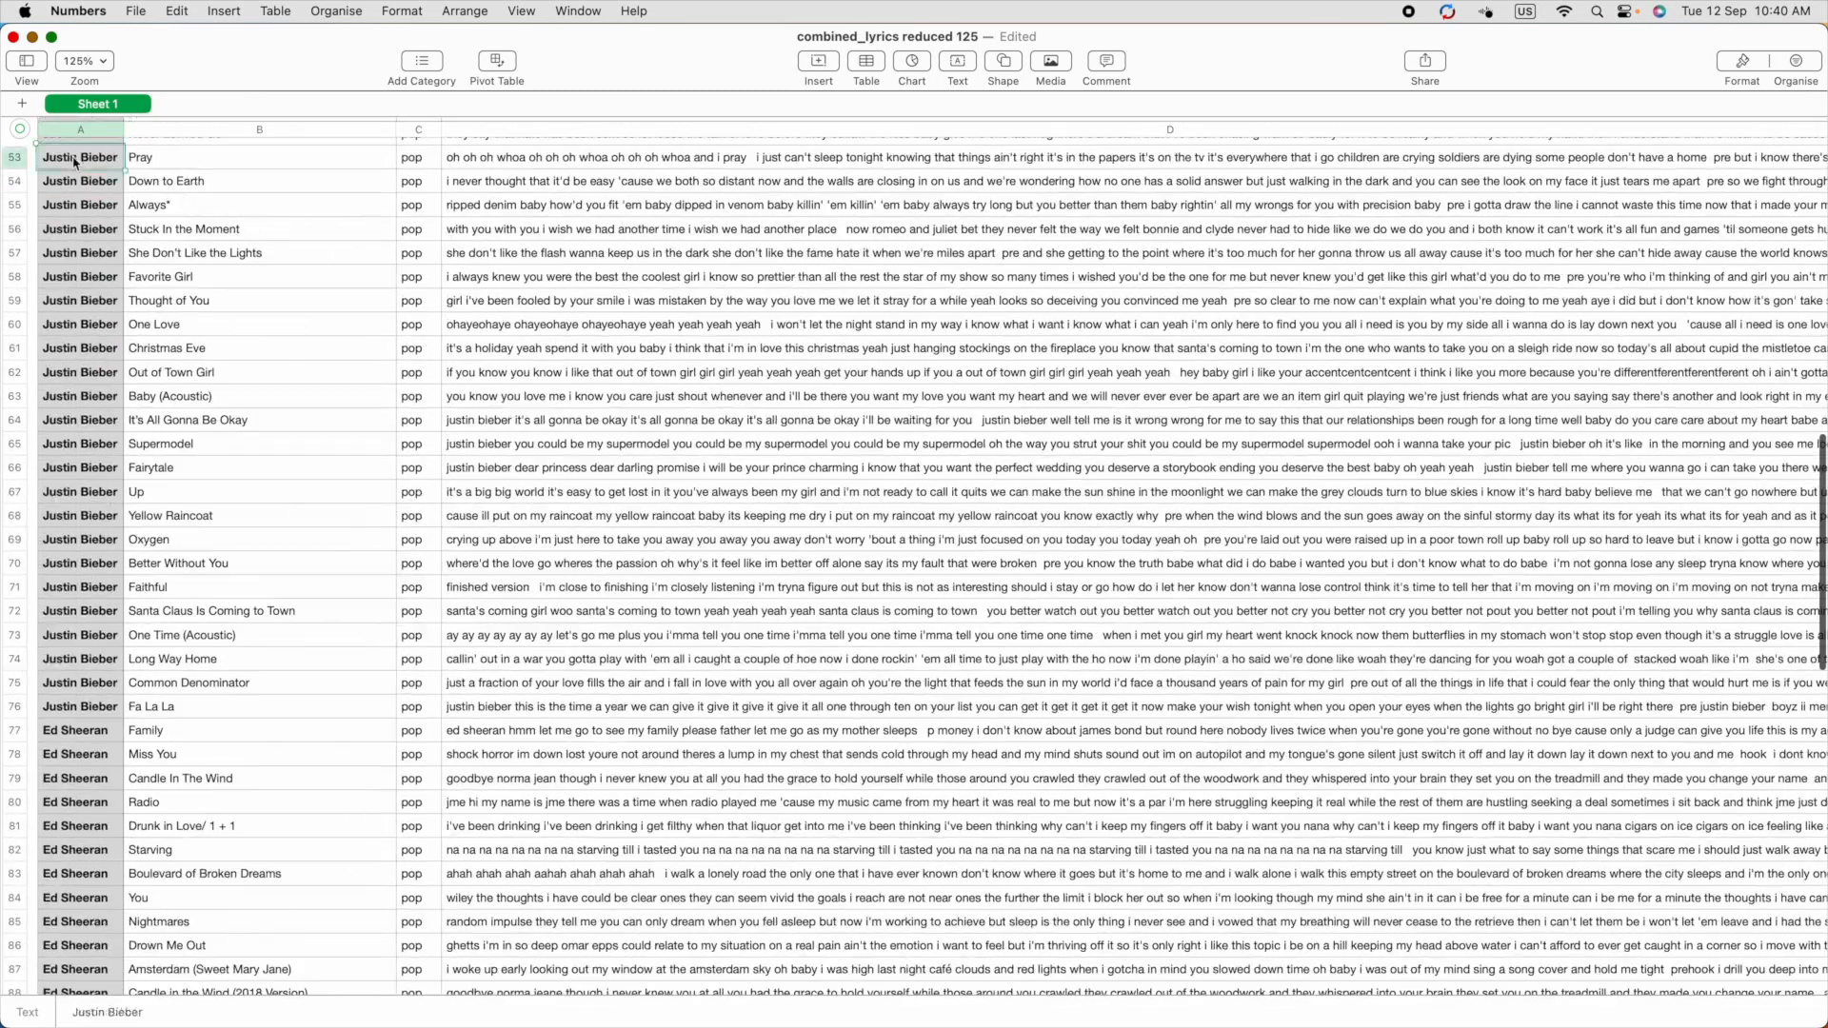
scroll(down, 3)
text(Taylor Swift)
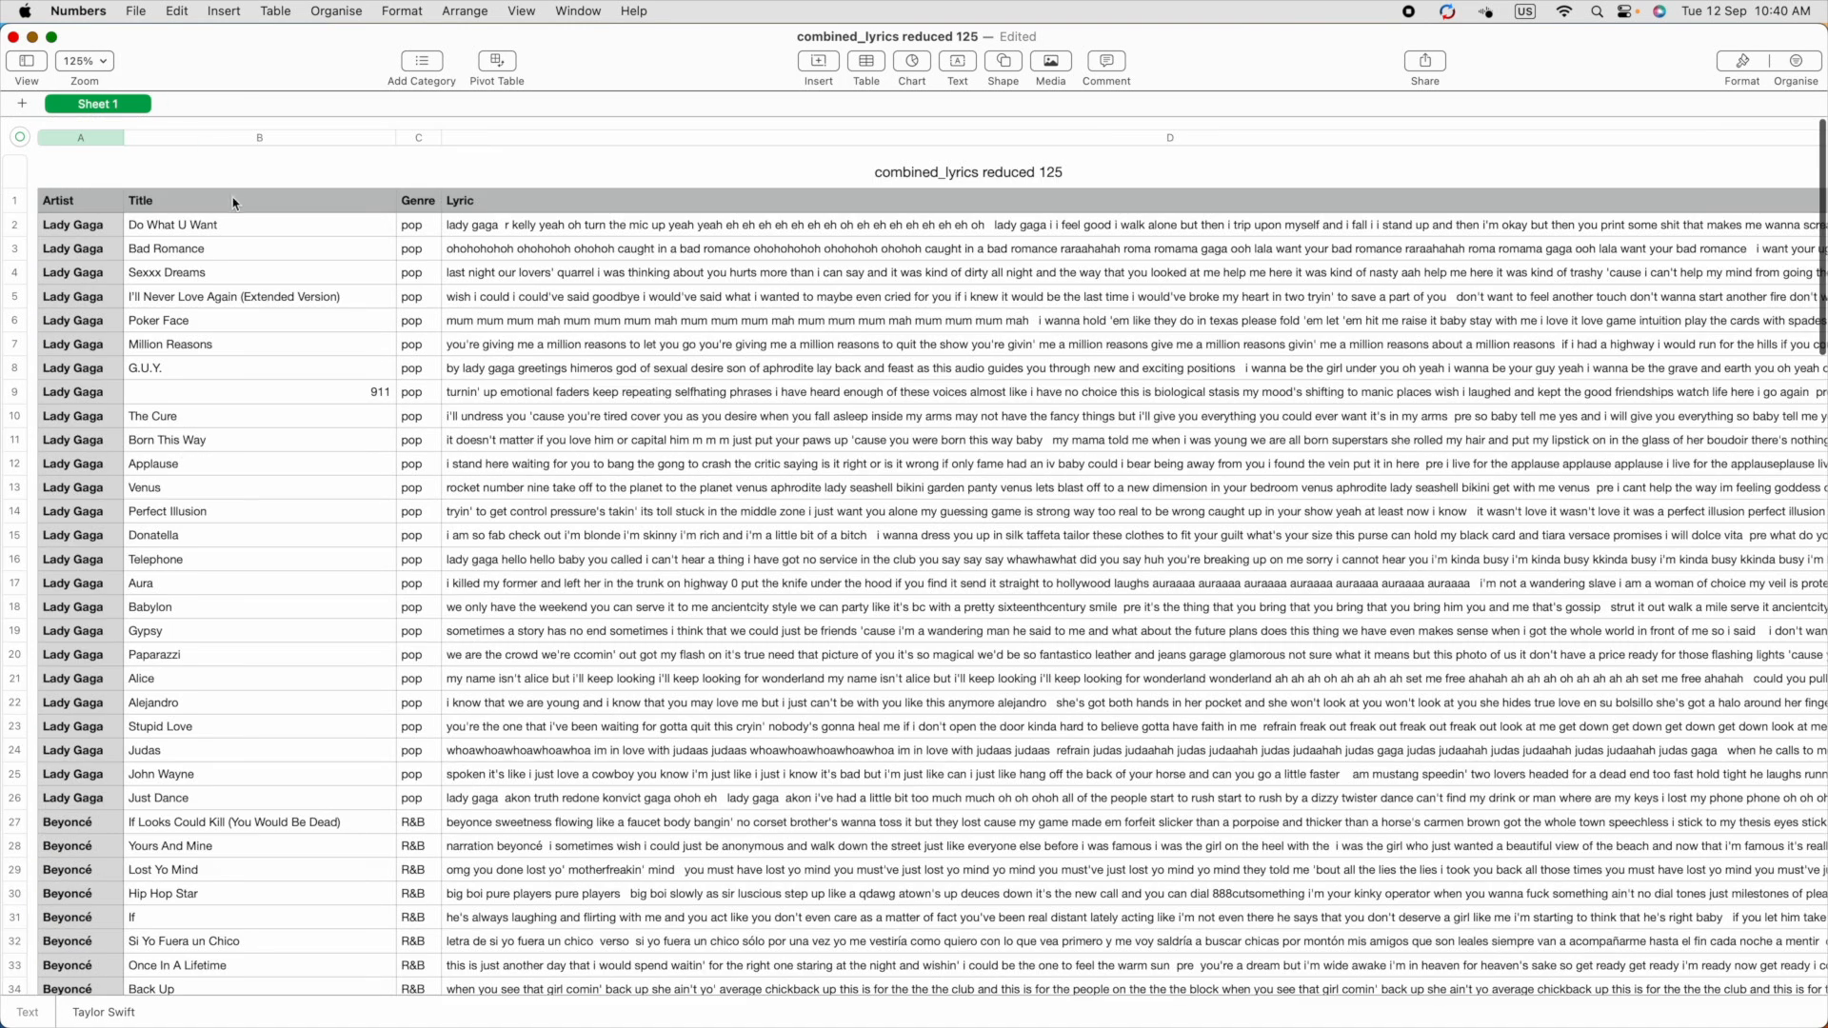
click(1169, 137)
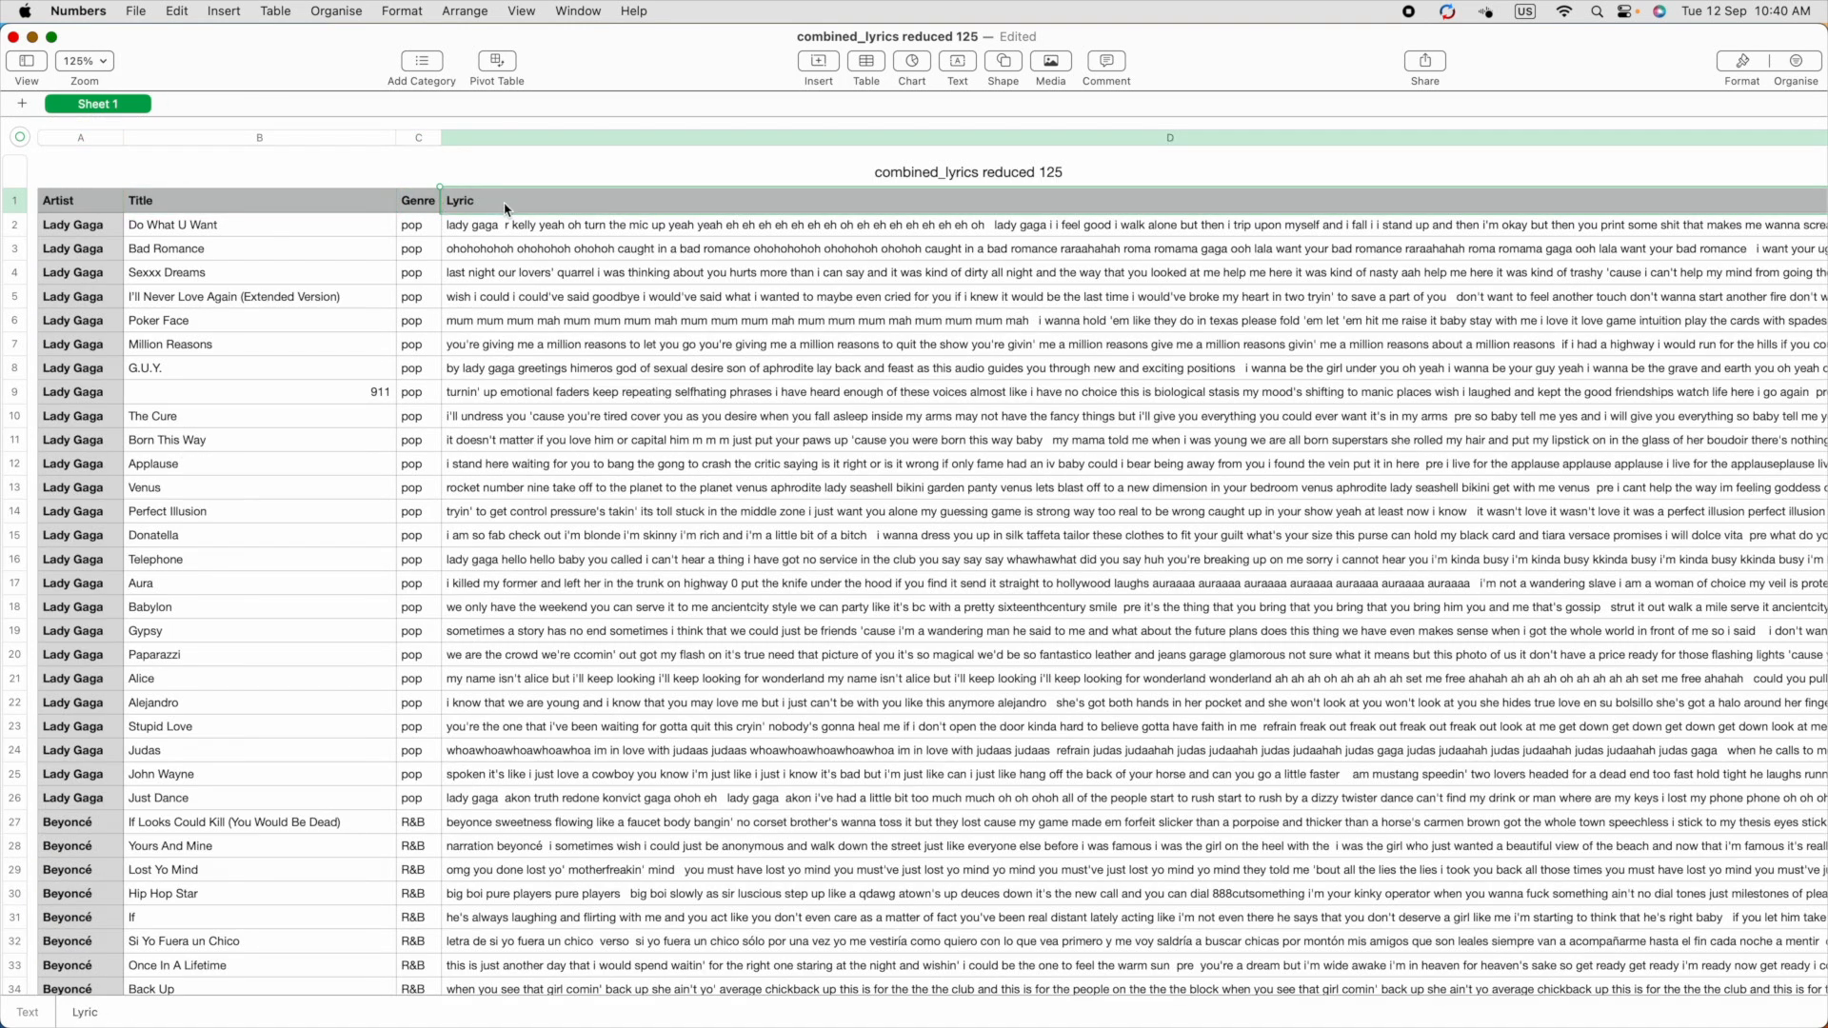
click(117, 23)
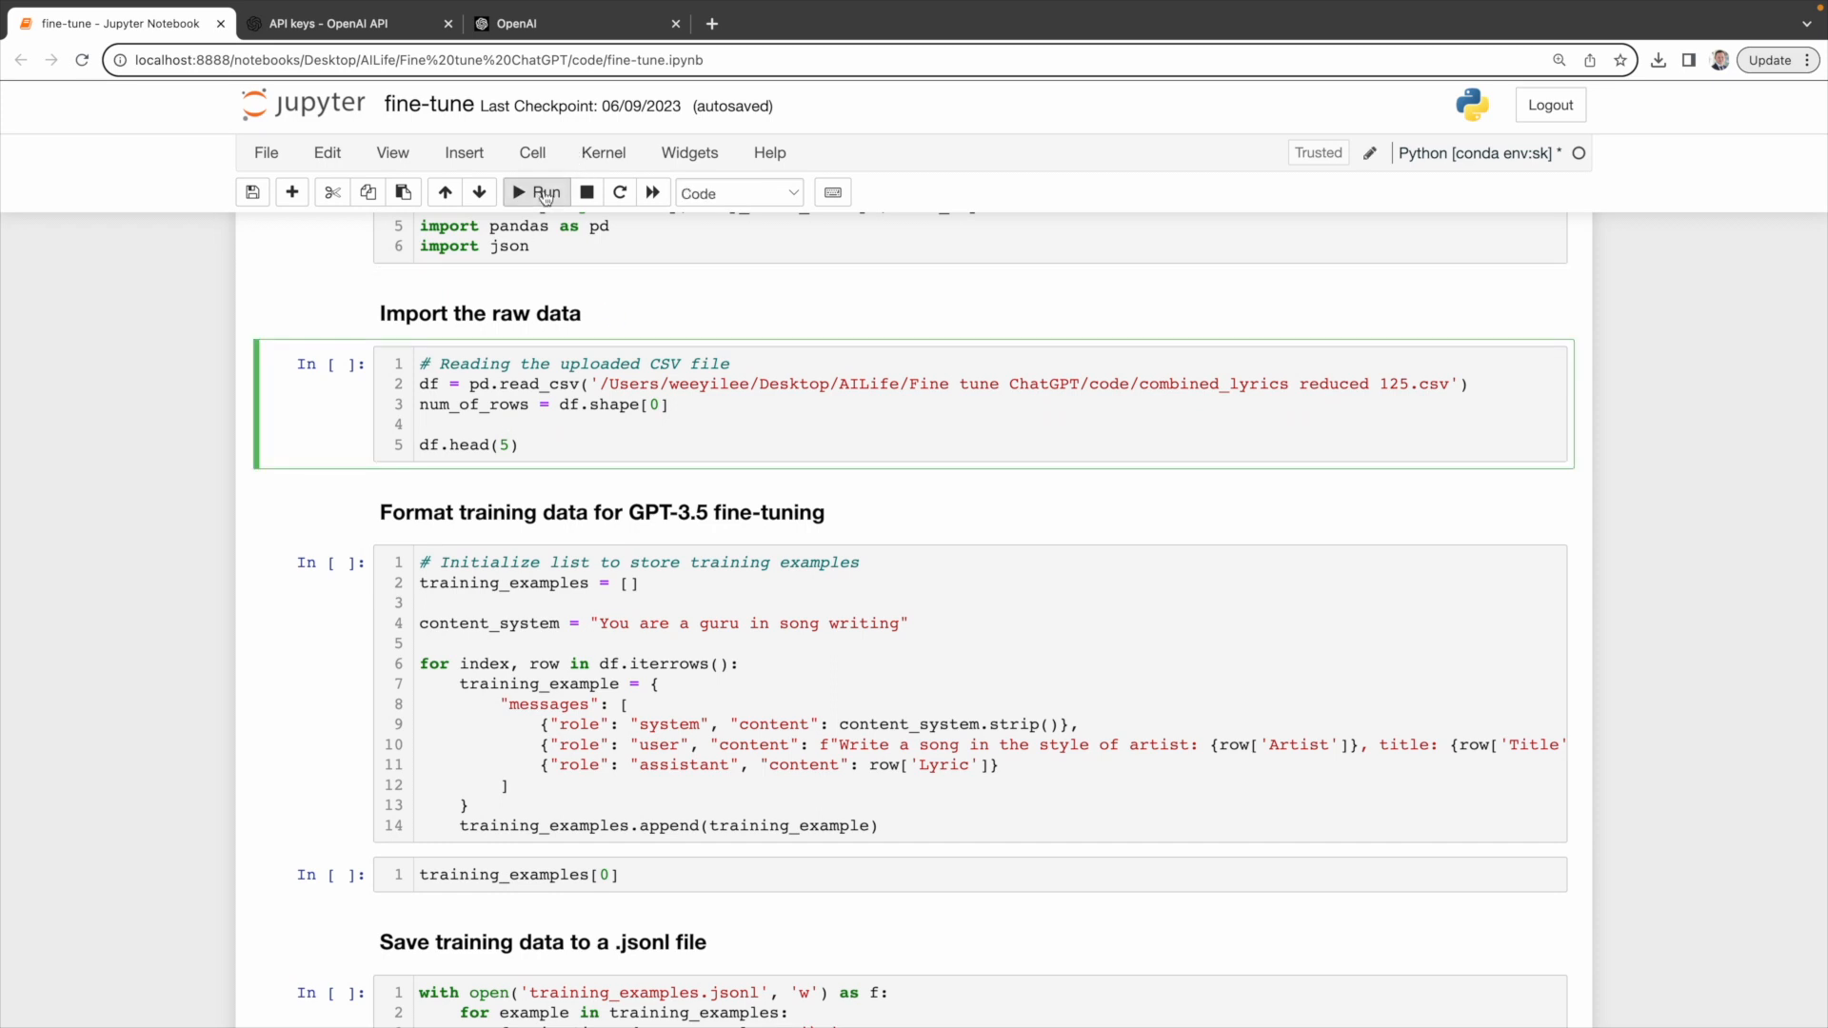
Step: Load the lyrics CSV and build chat-format training examples from every row
click(537, 192)
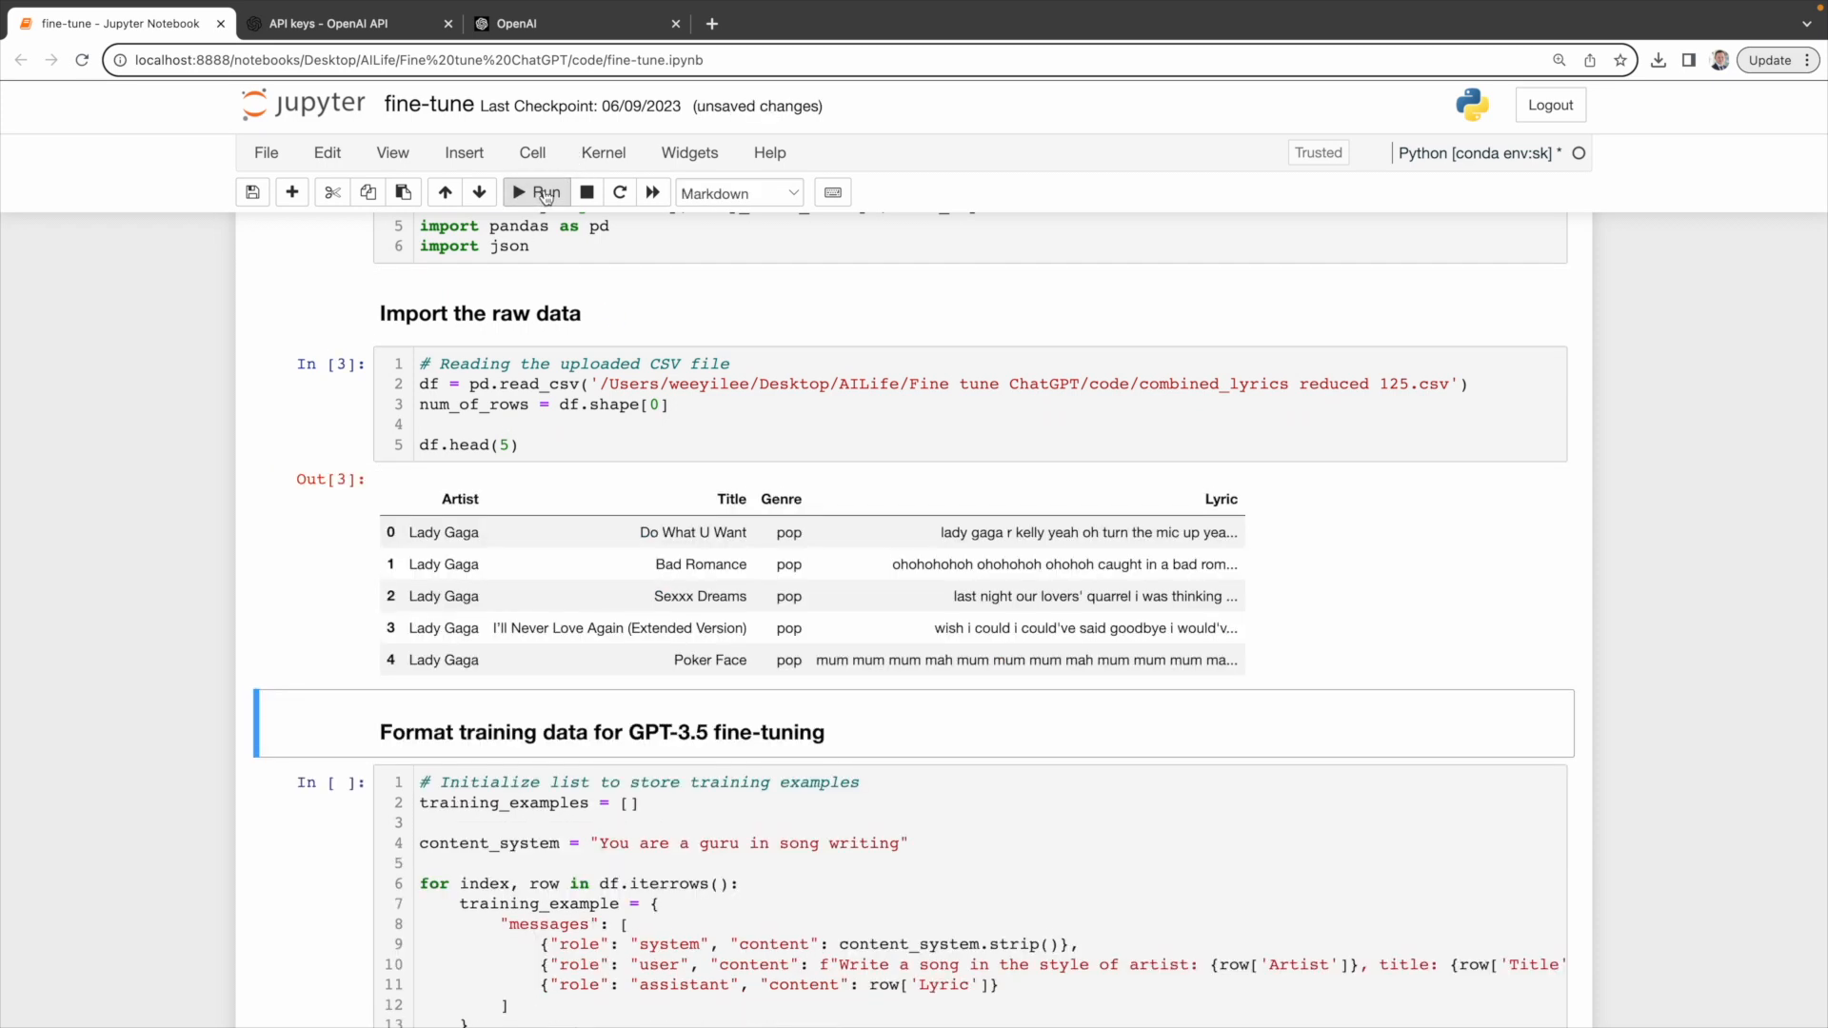
scroll(down, 3)
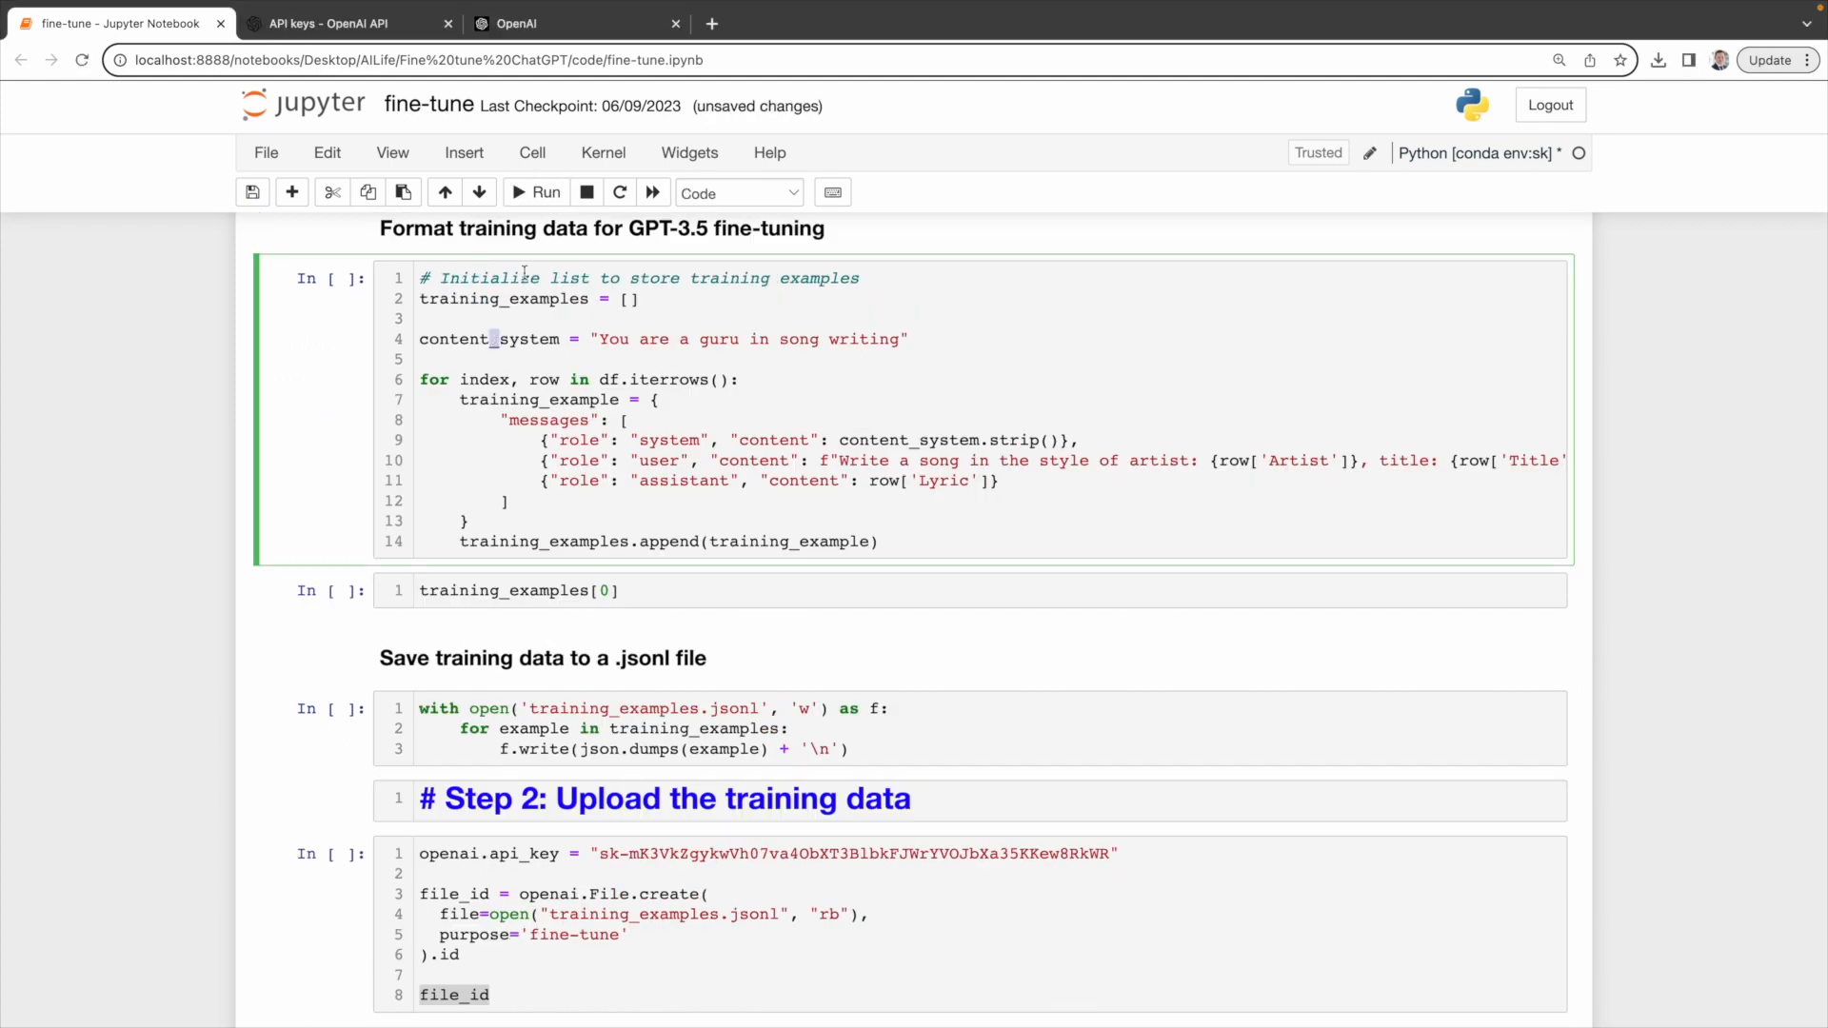
click(536, 192)
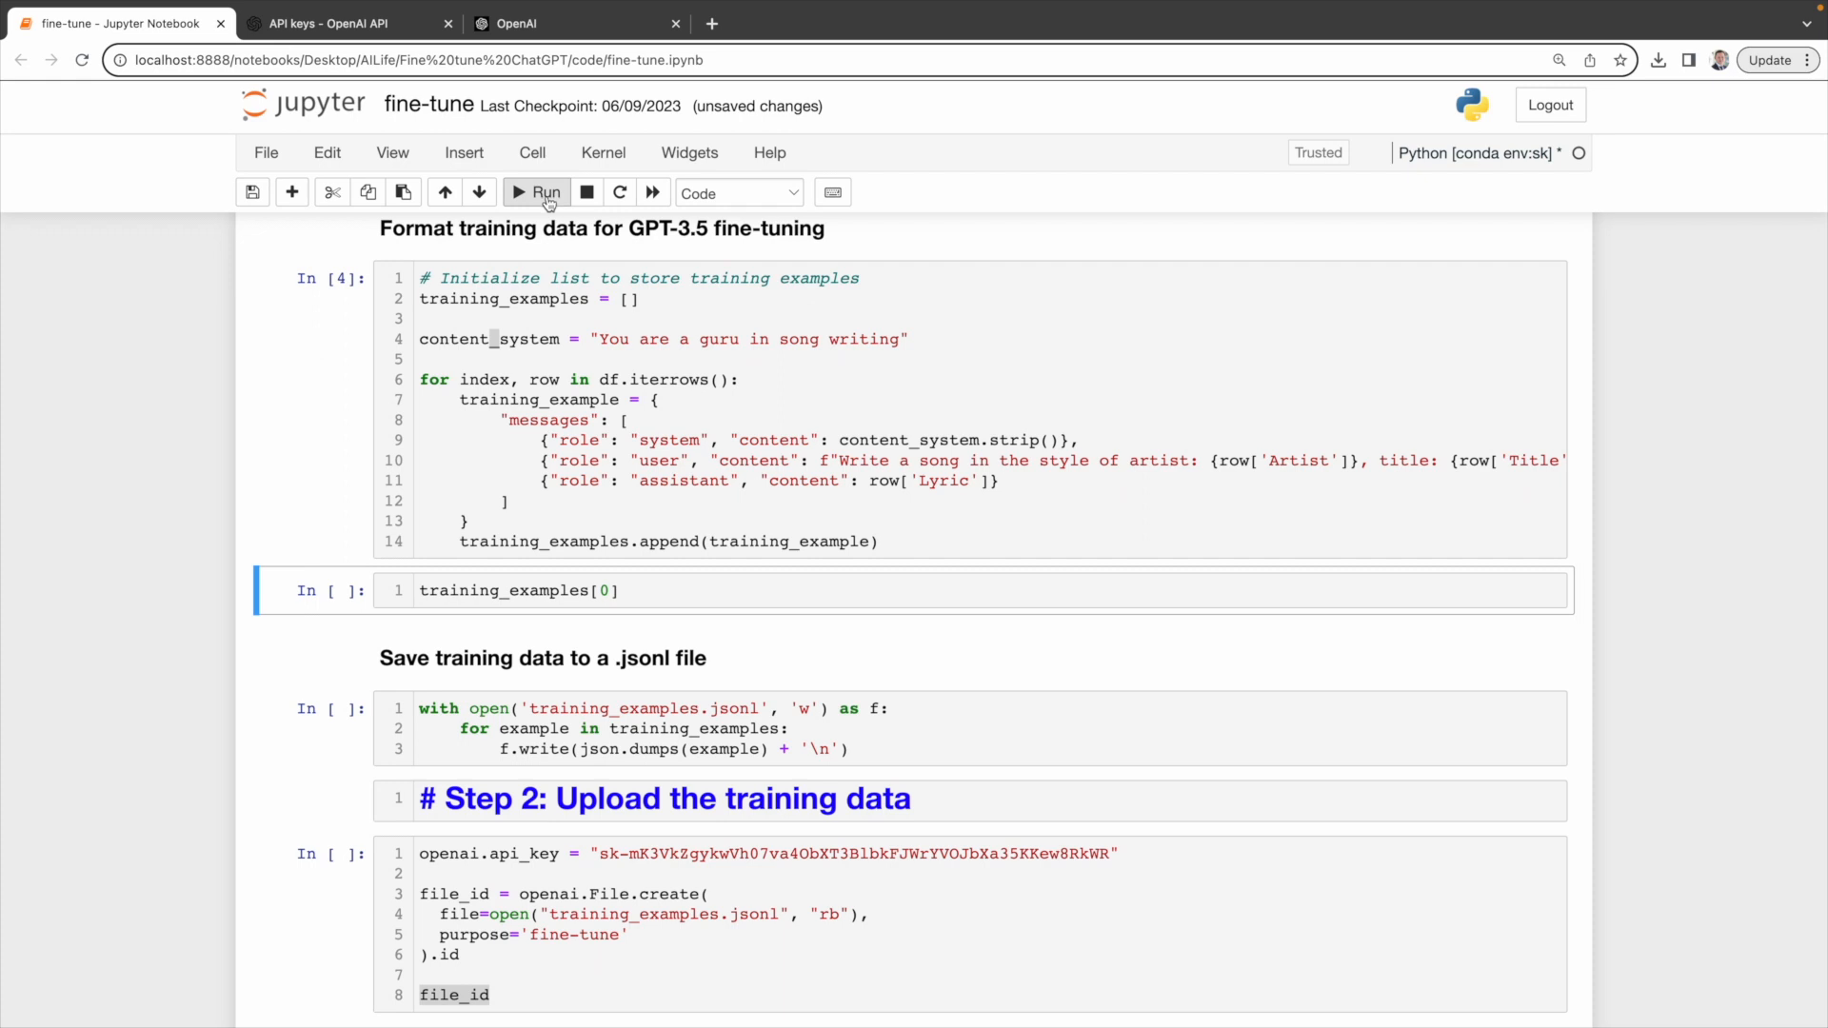
Step: Preview the first training example, then remove the stray empty cell
click(537, 192)
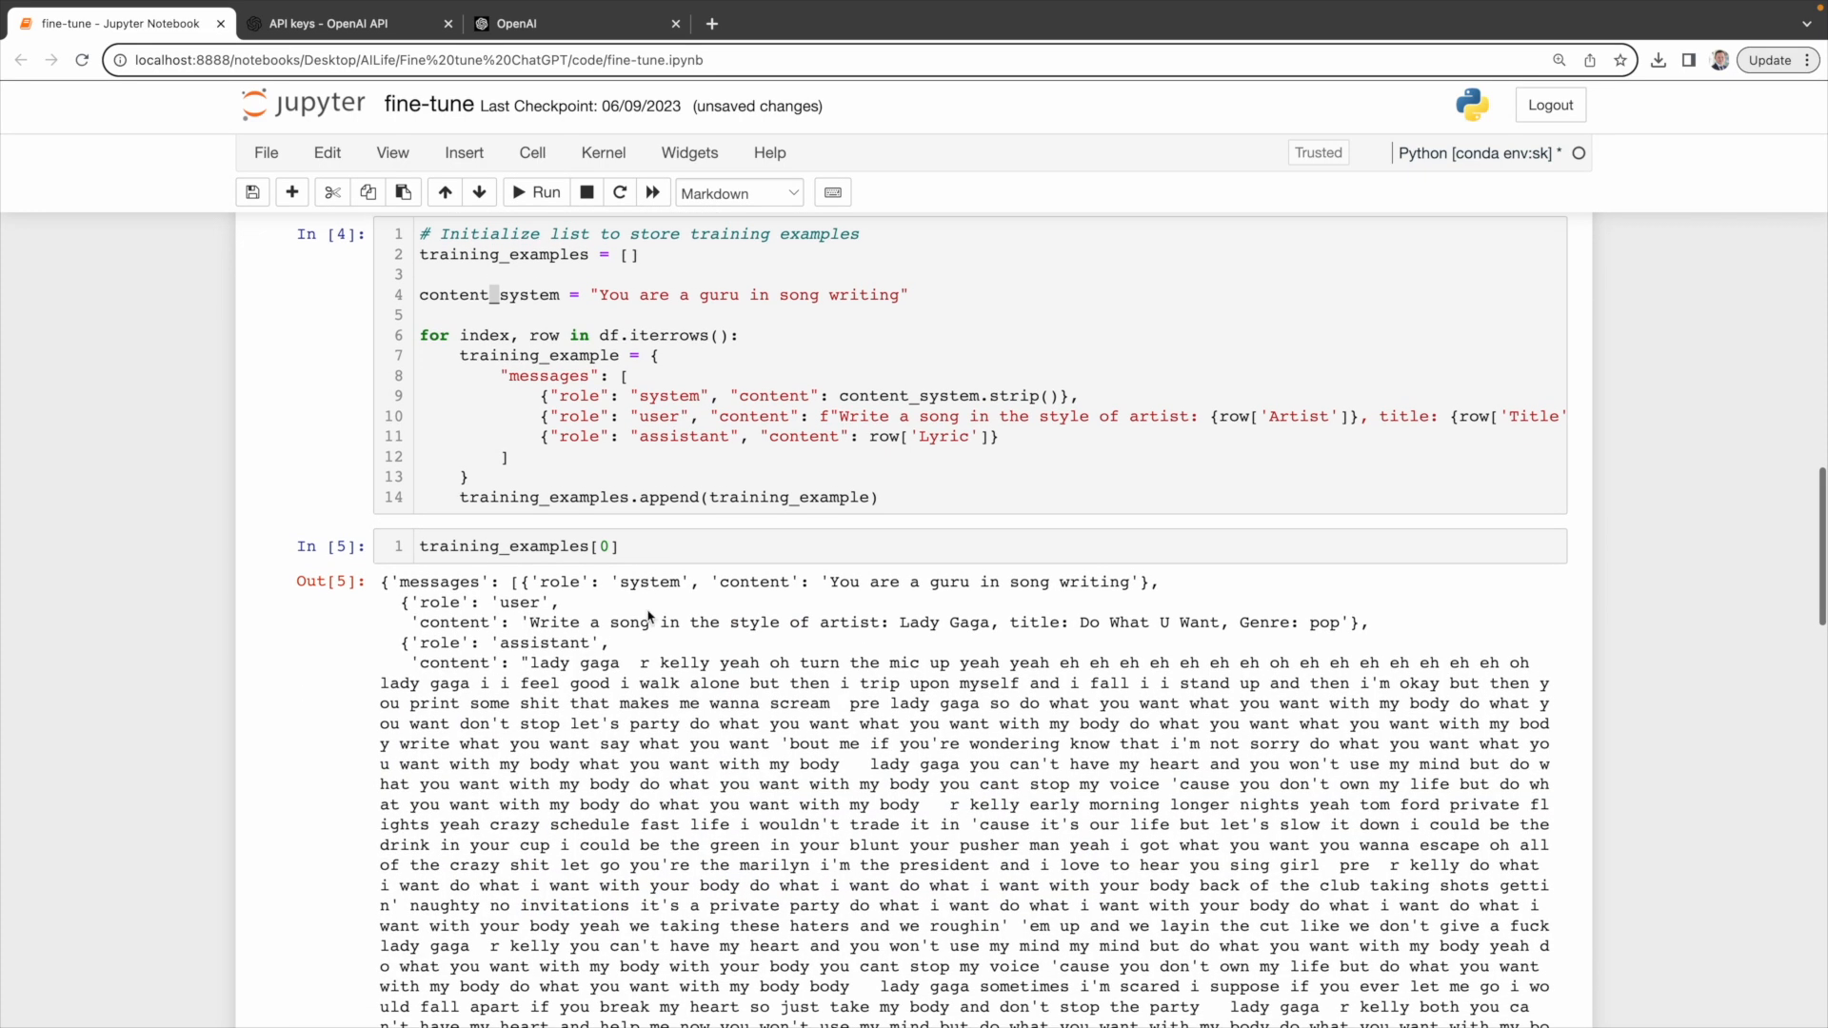
scroll(down, 3)
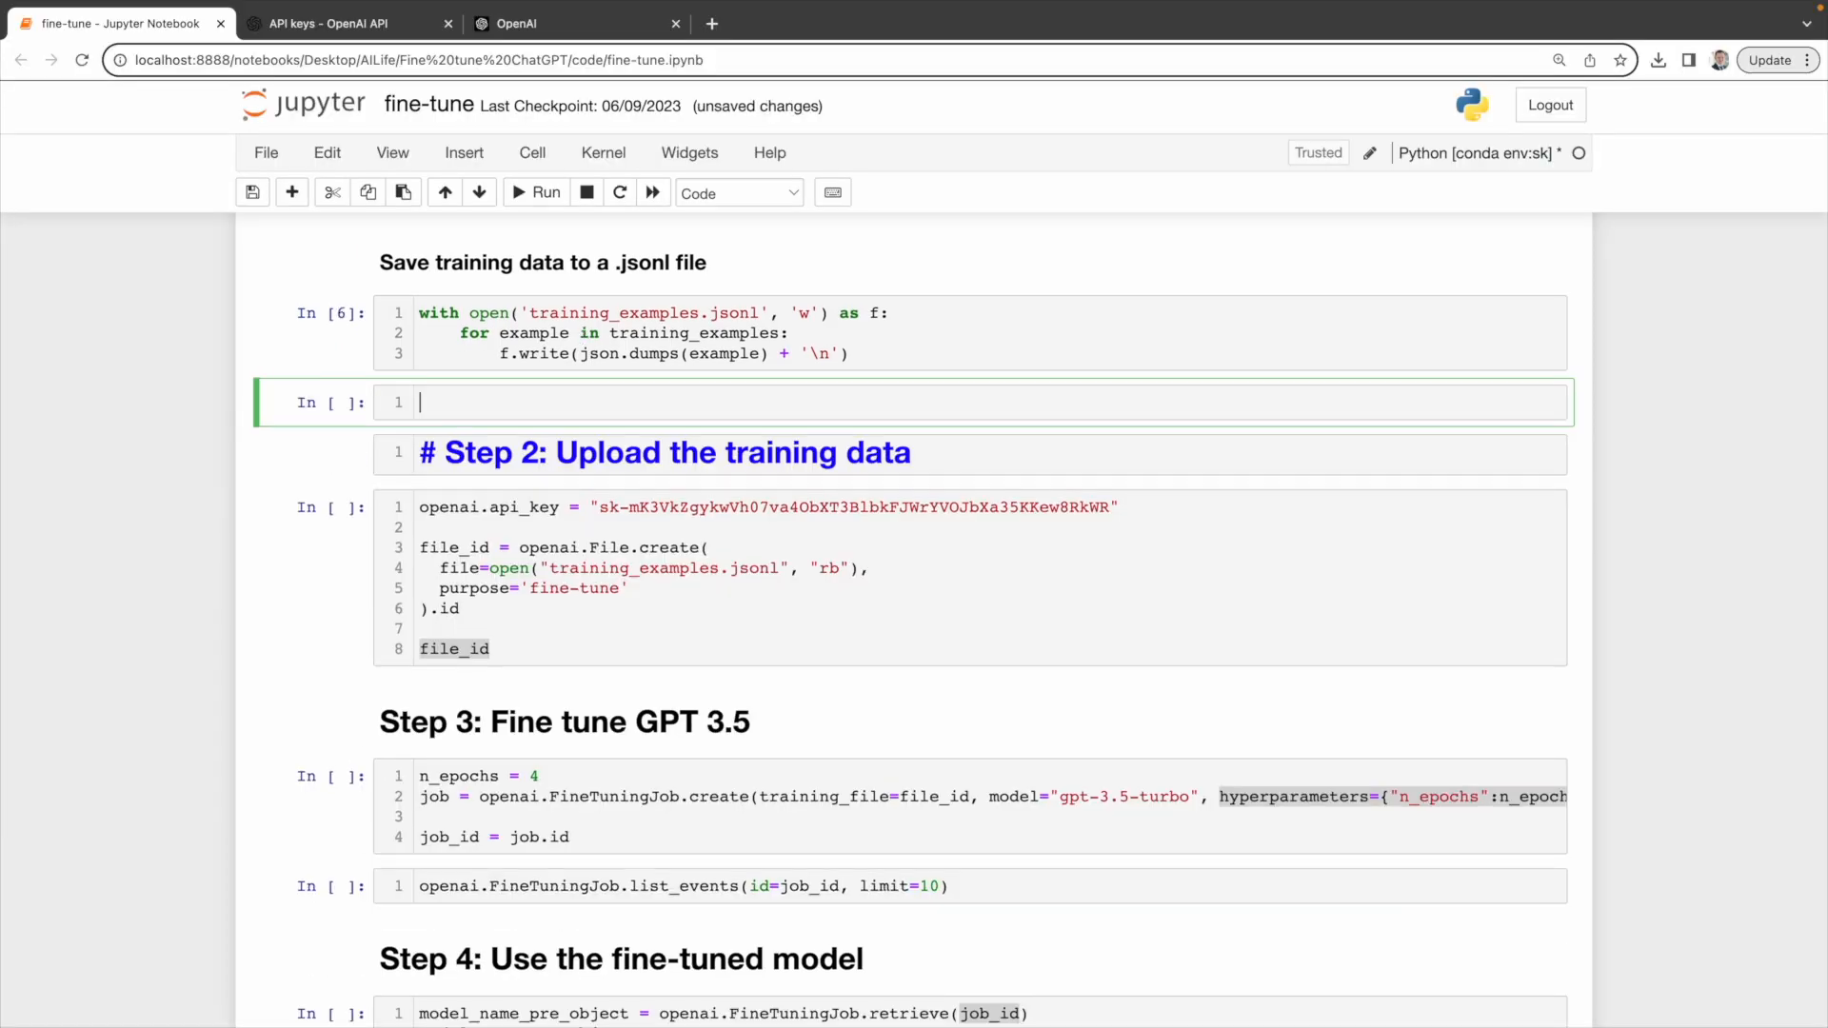
click(603, 481)
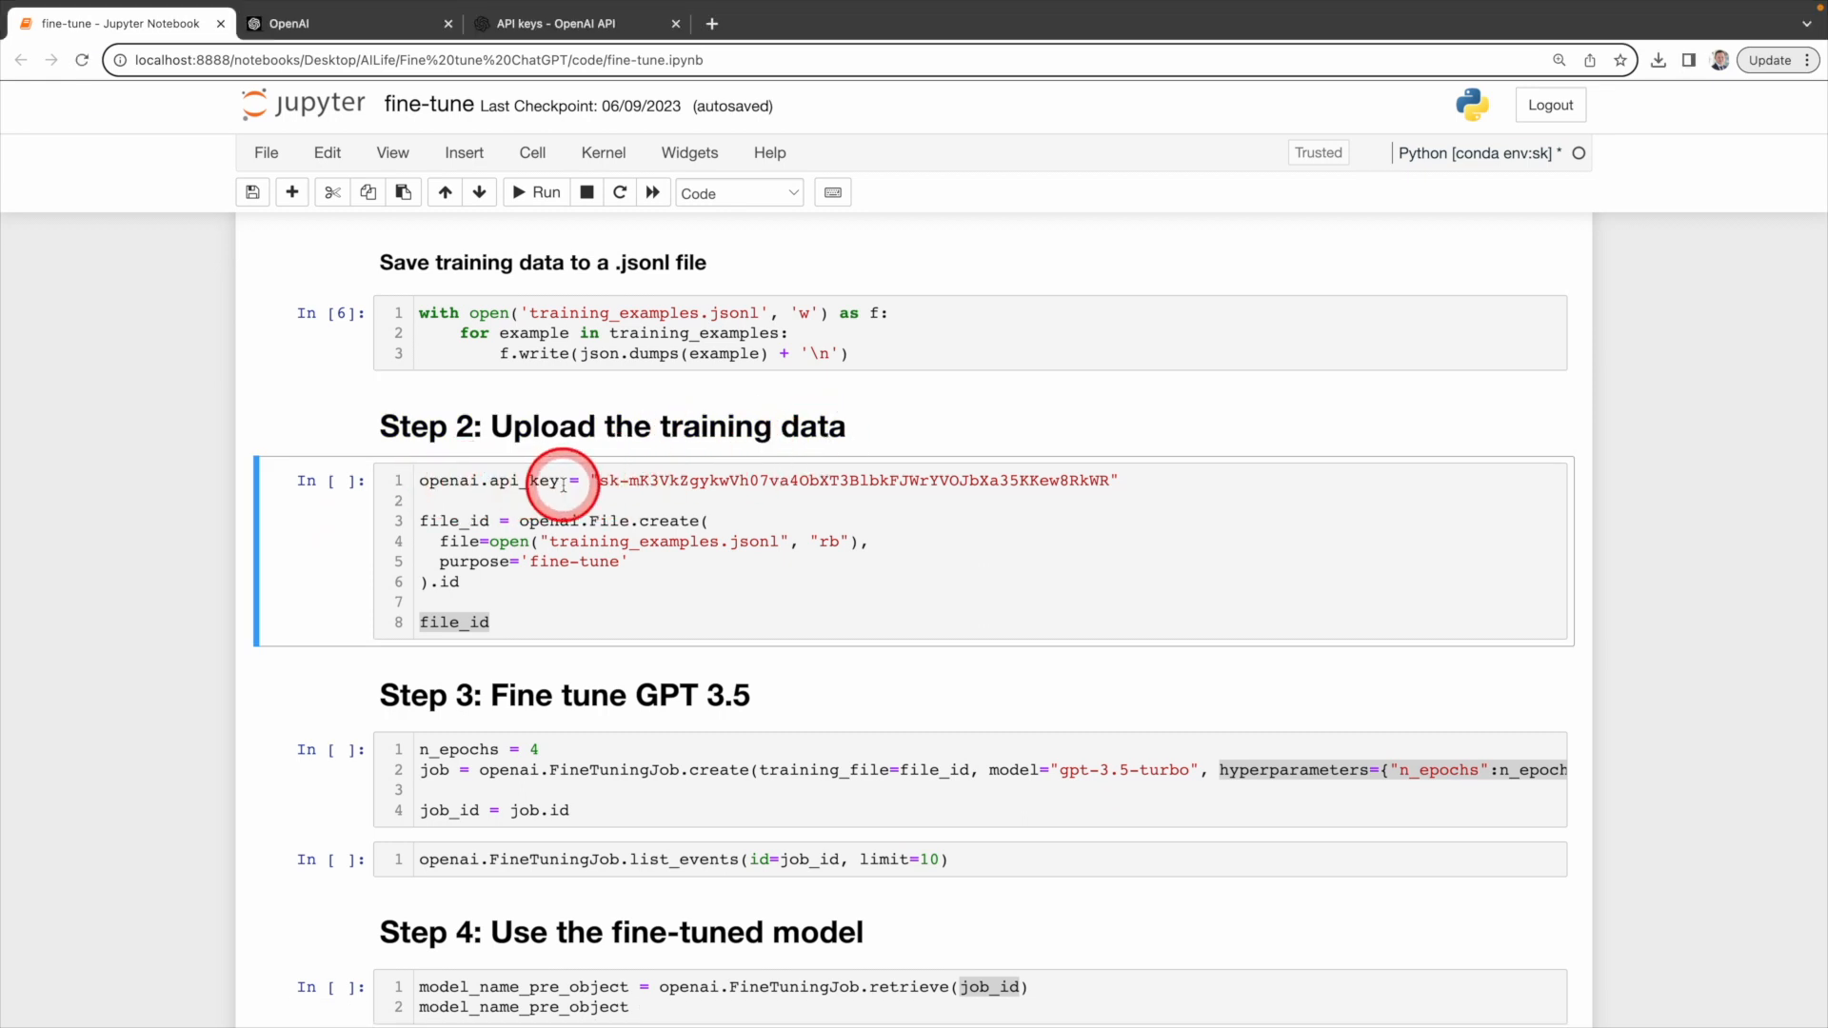
Step: Select the openai.api_key line so it can be replaced with a new key
click(345, 23)
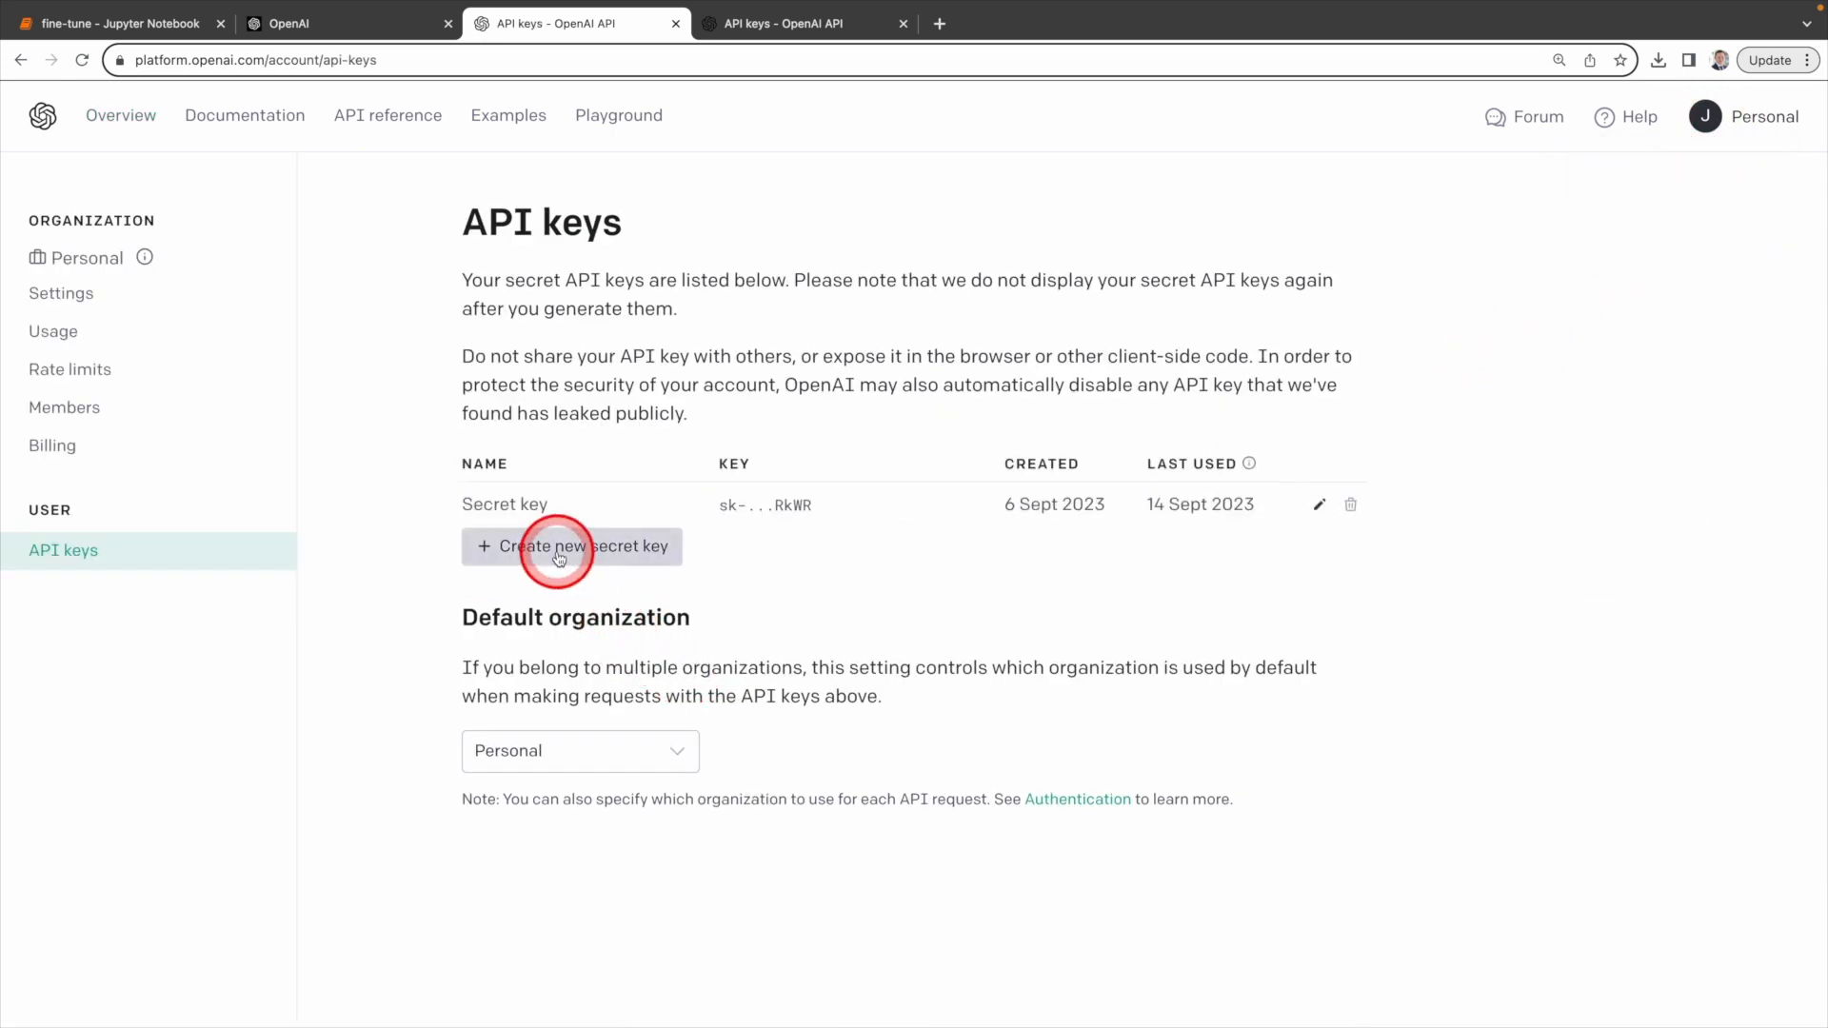
Step: Create a new OpenAI secret API key and copy it
click(571, 546)
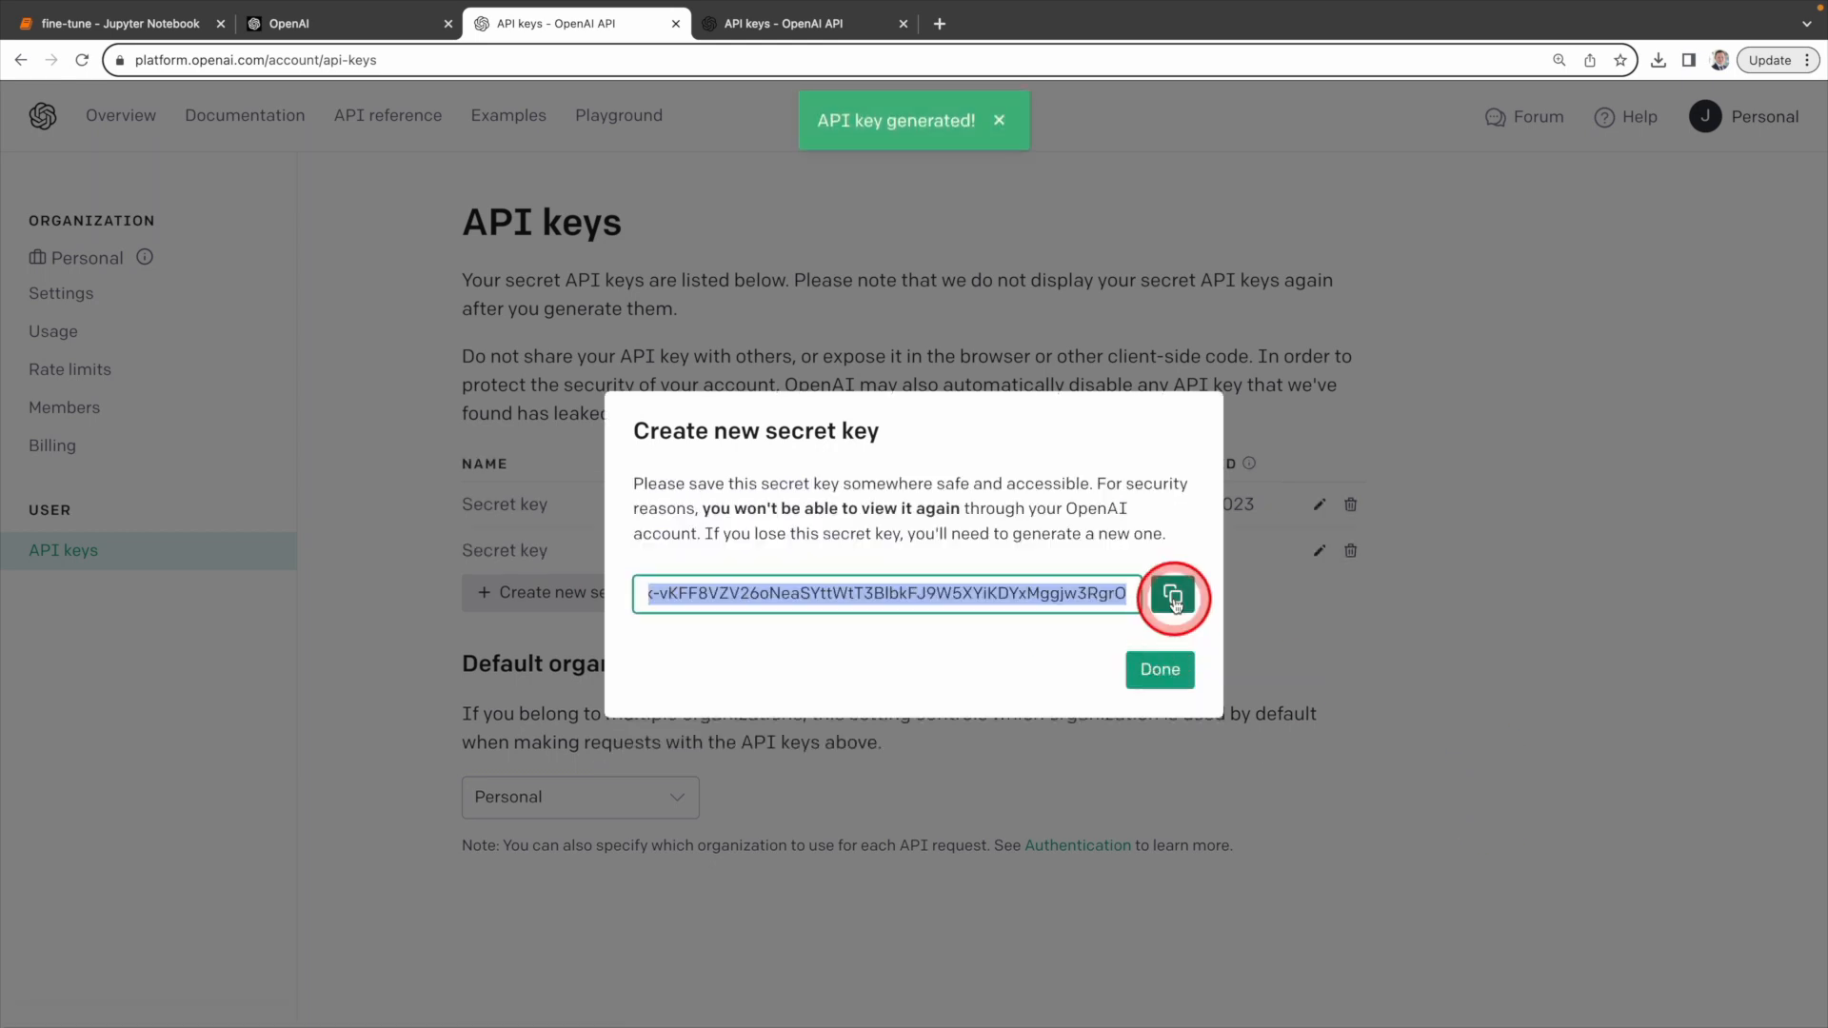
click(116, 23)
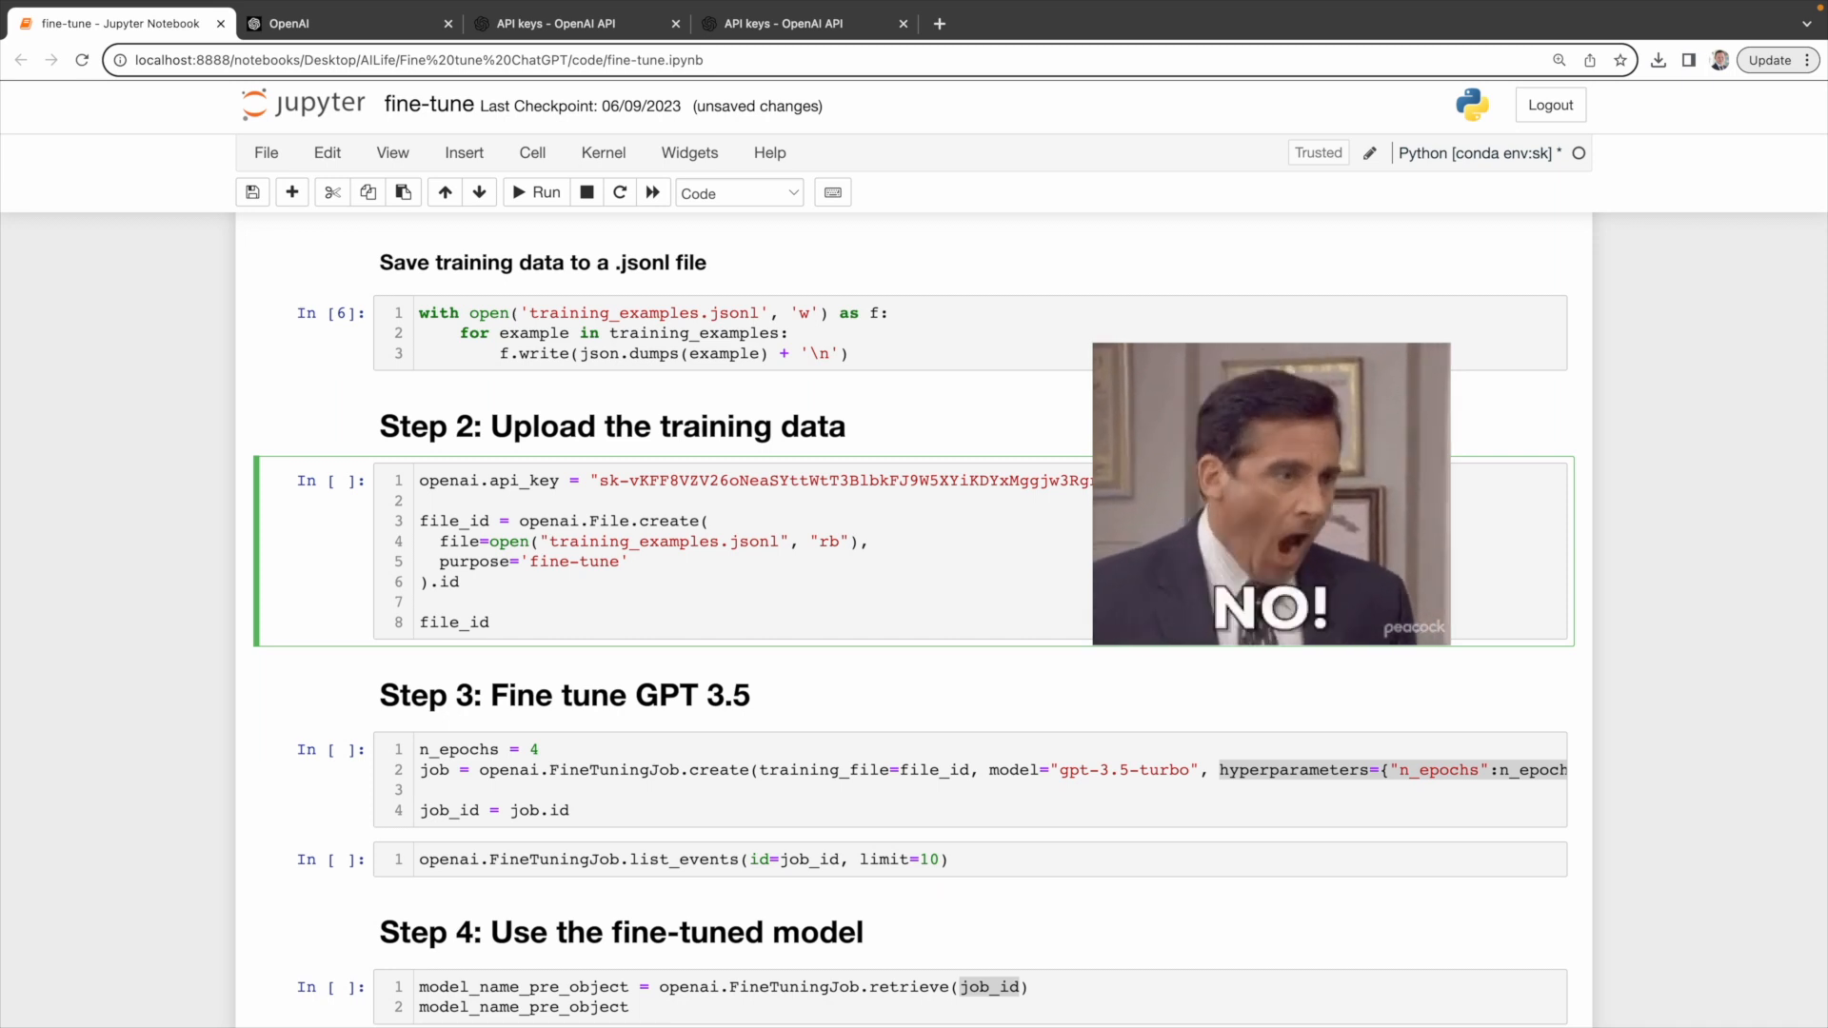
scroll(down, 3)
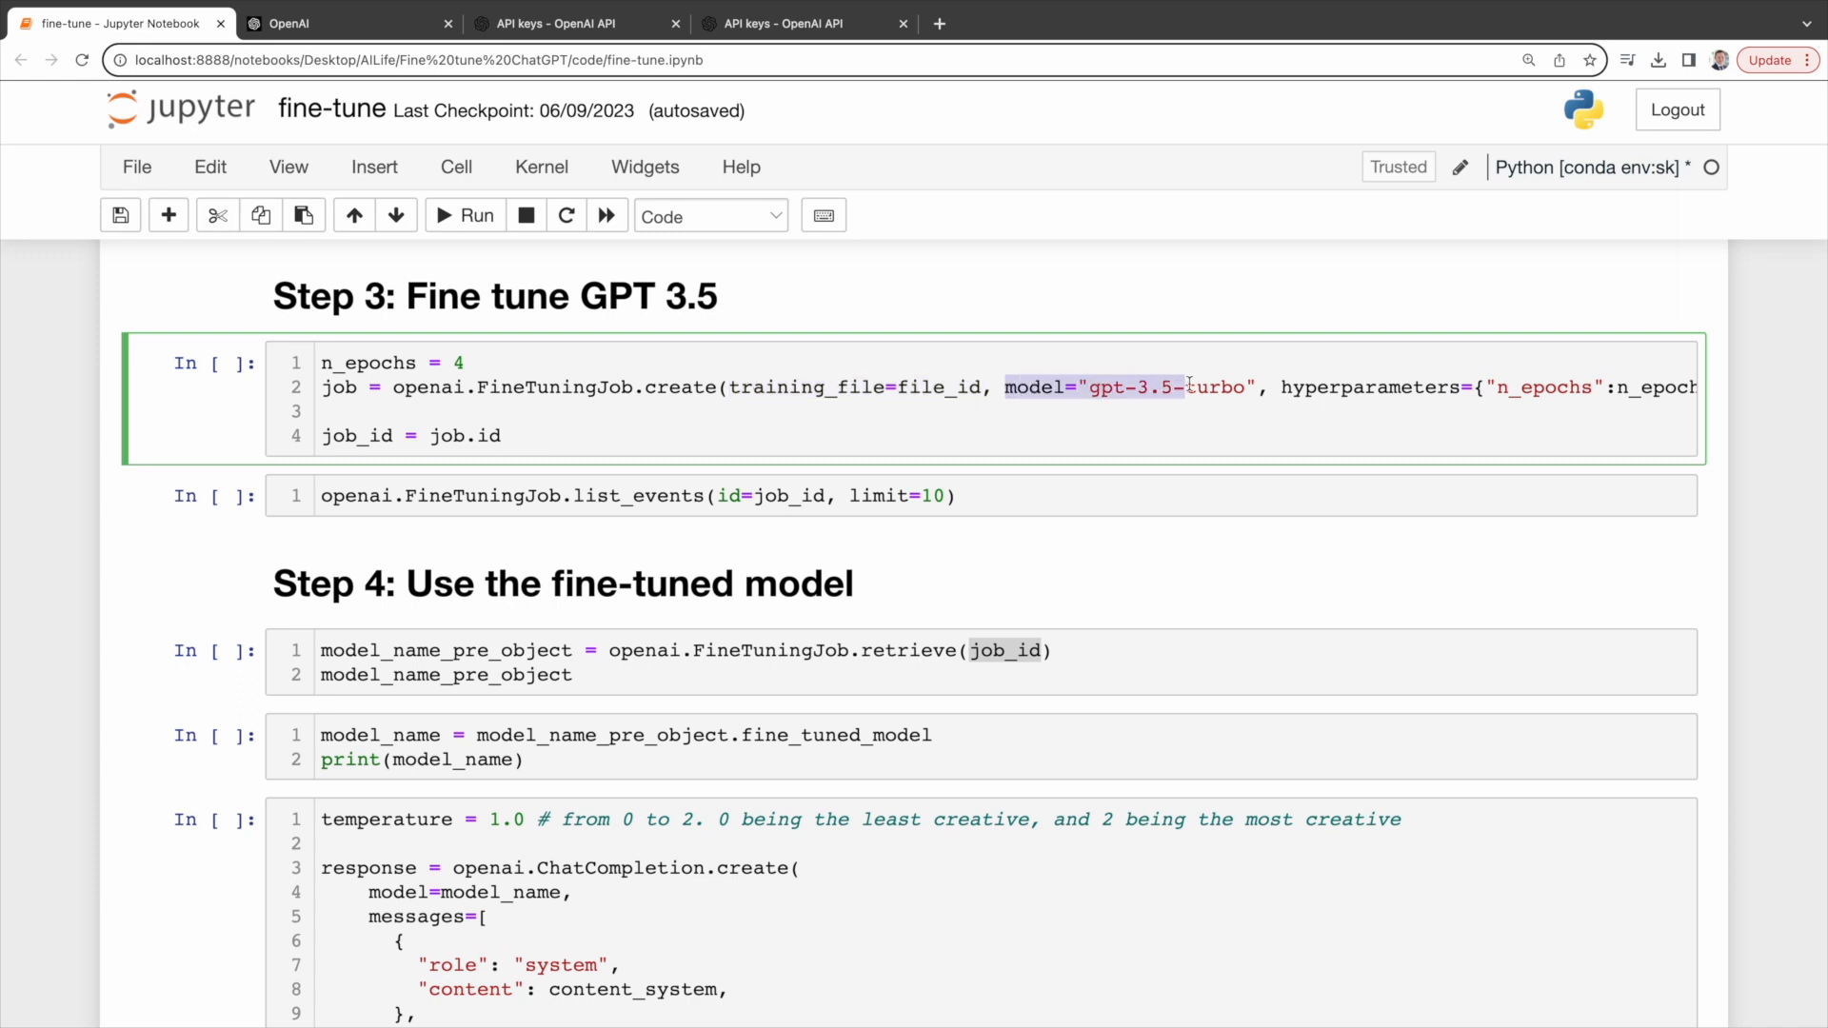
Step: Start the fine-tuning job and re-run list_events until 'The job has successfully completed' appears
scroll(right, 3)
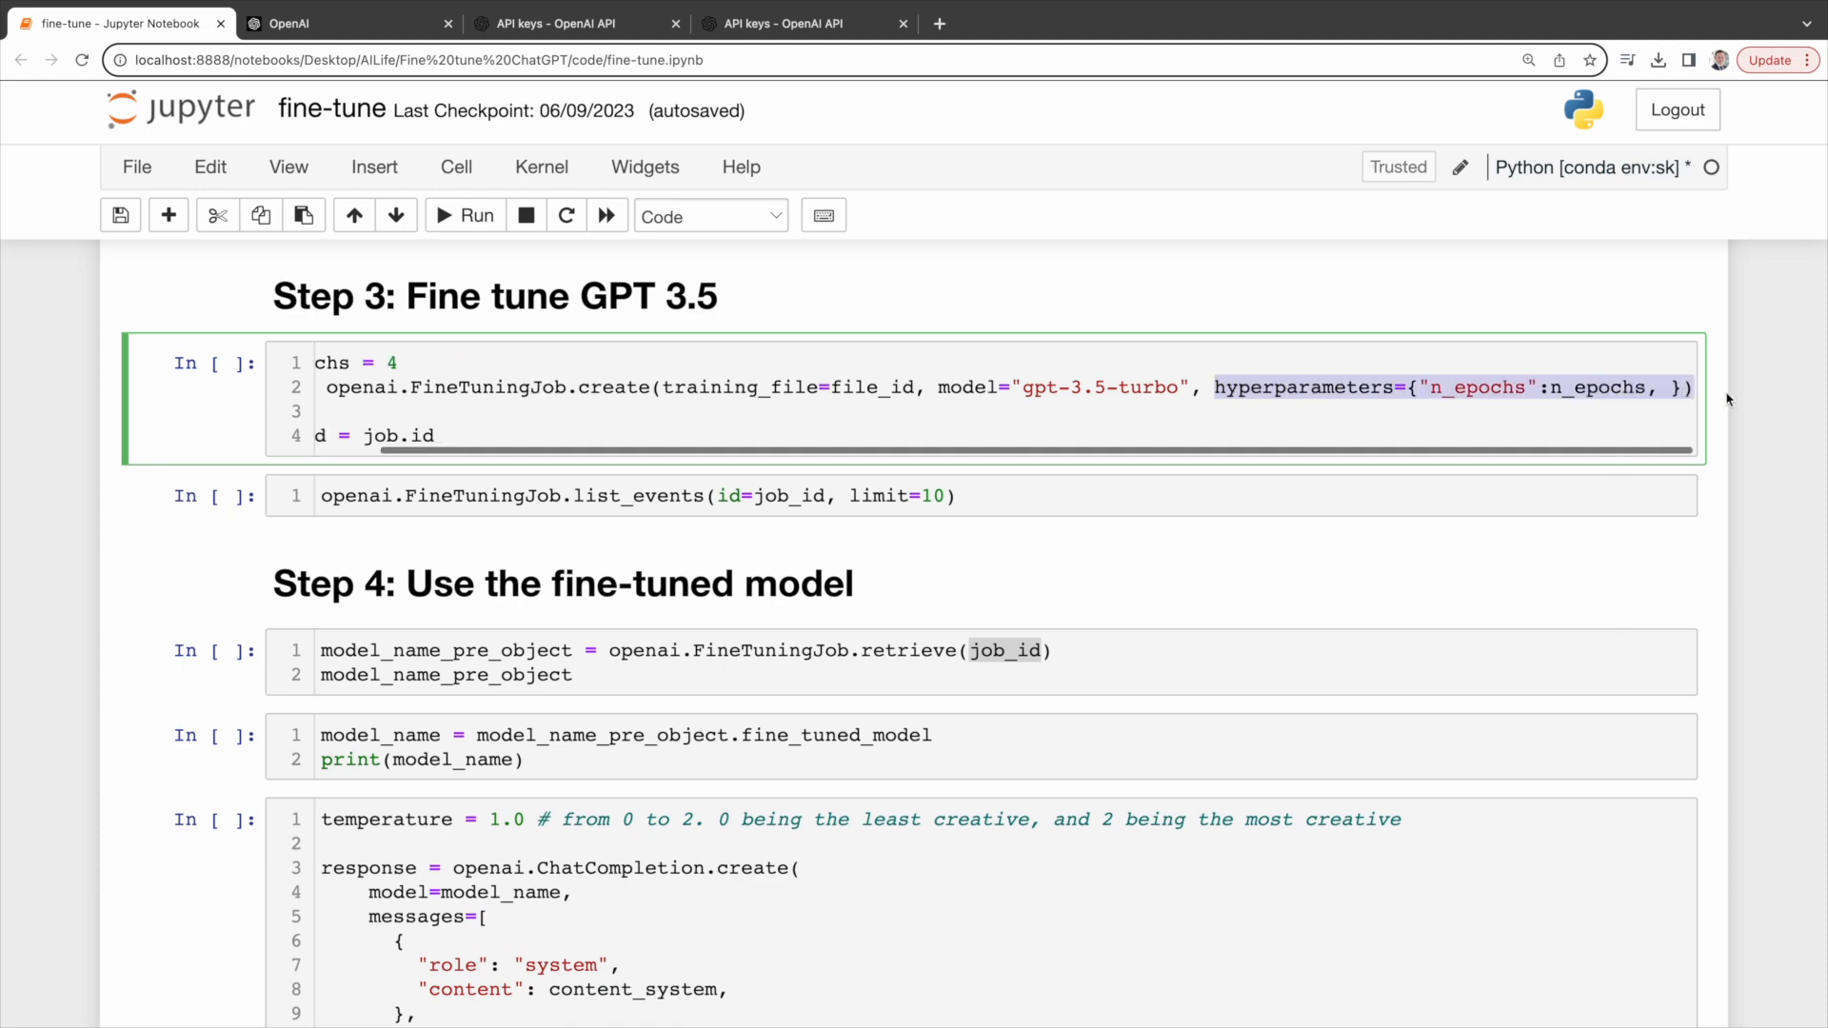
click(465, 216)
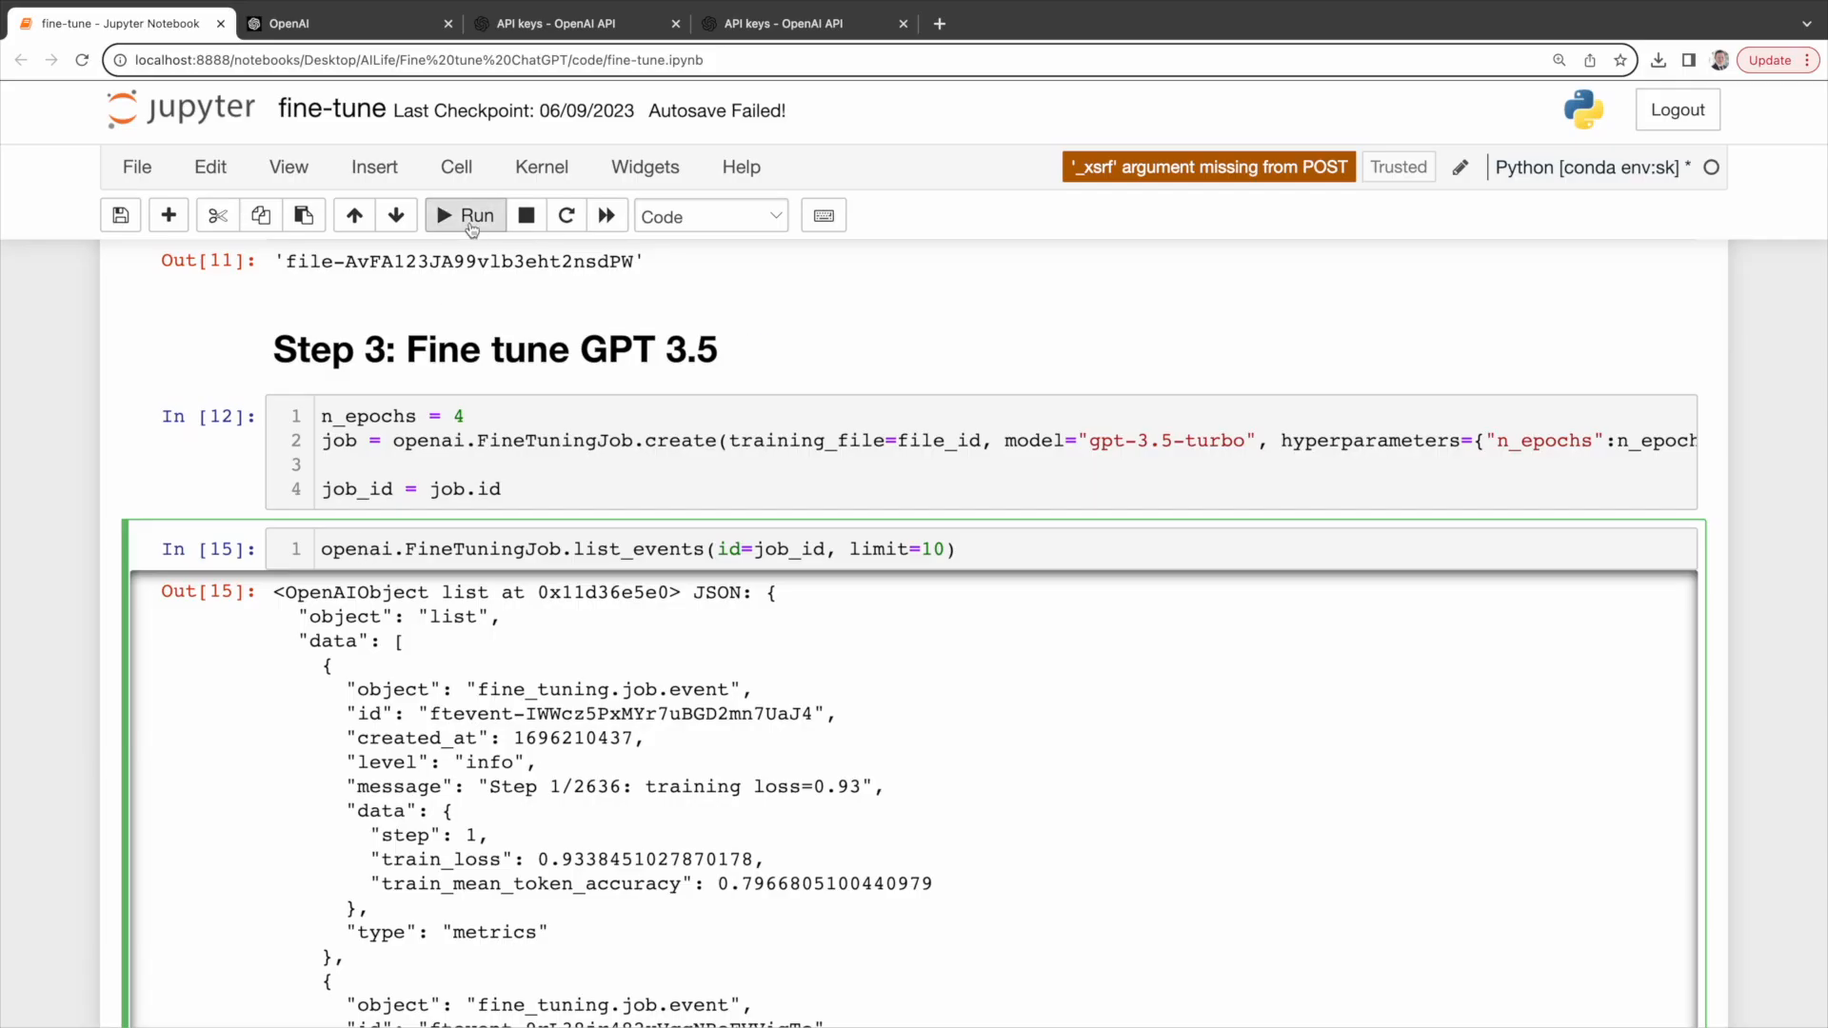
click(464, 216)
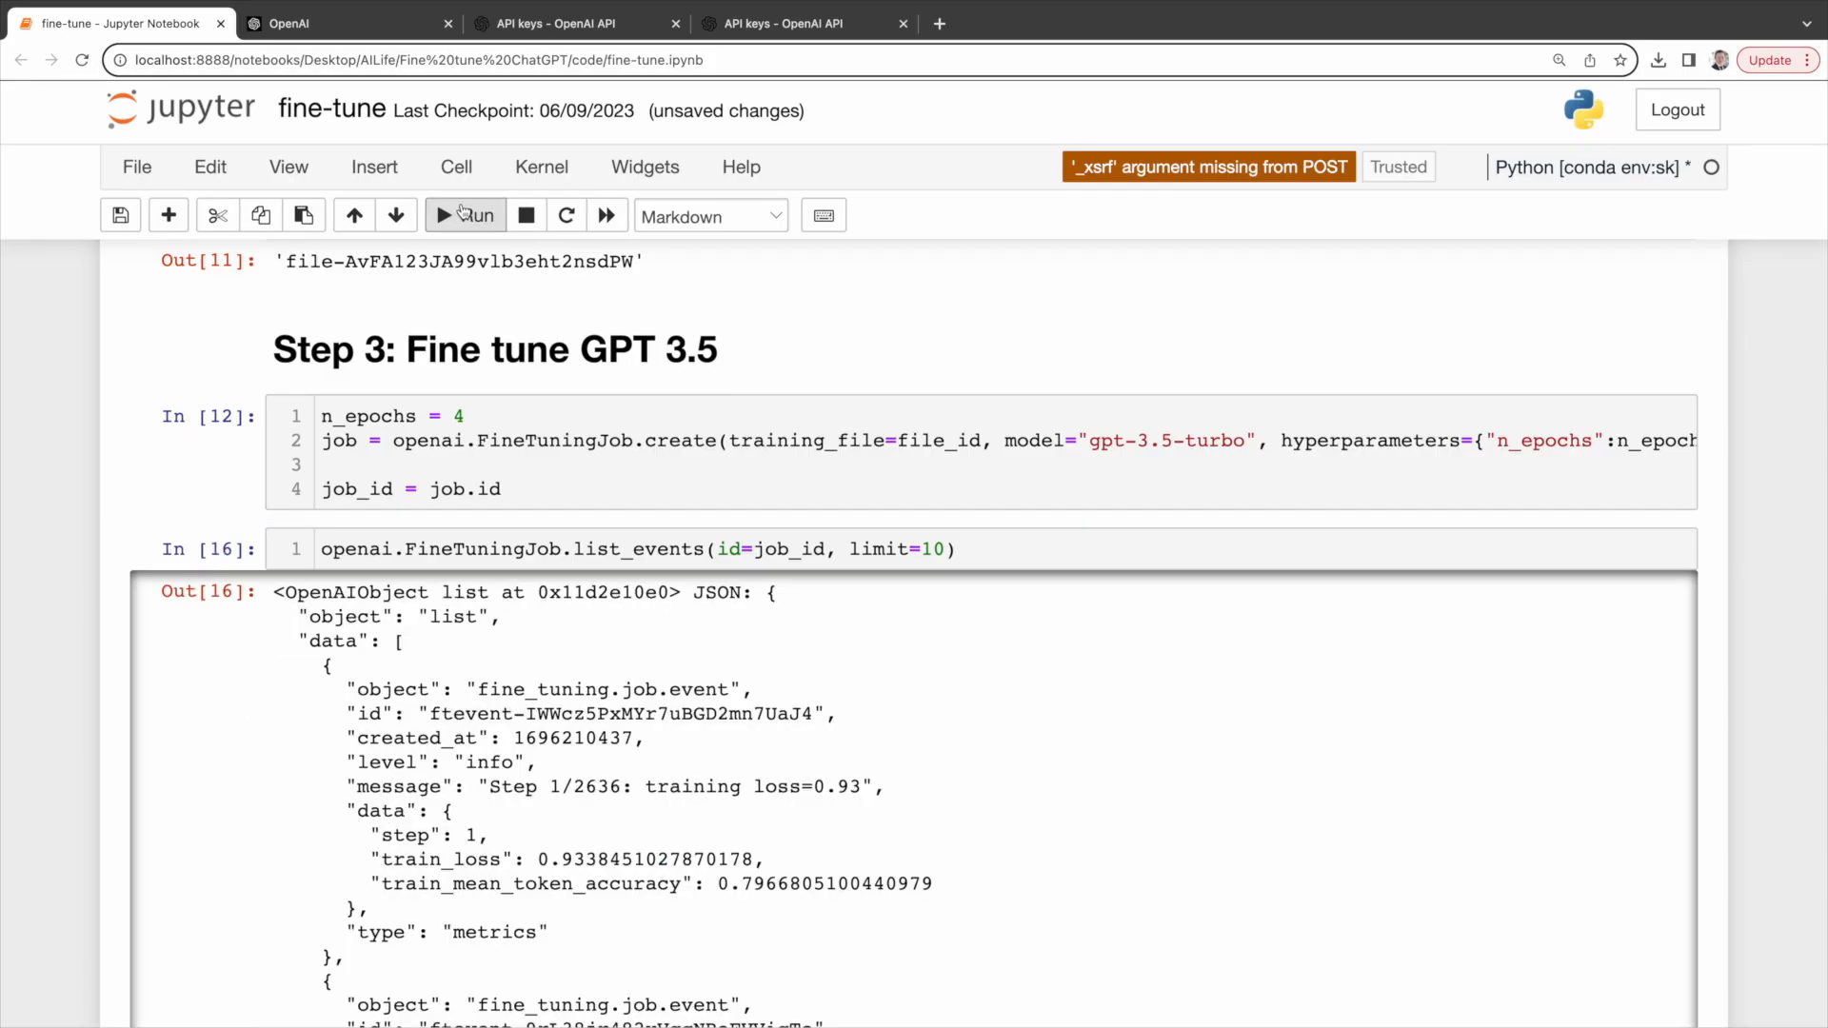
click(464, 216)
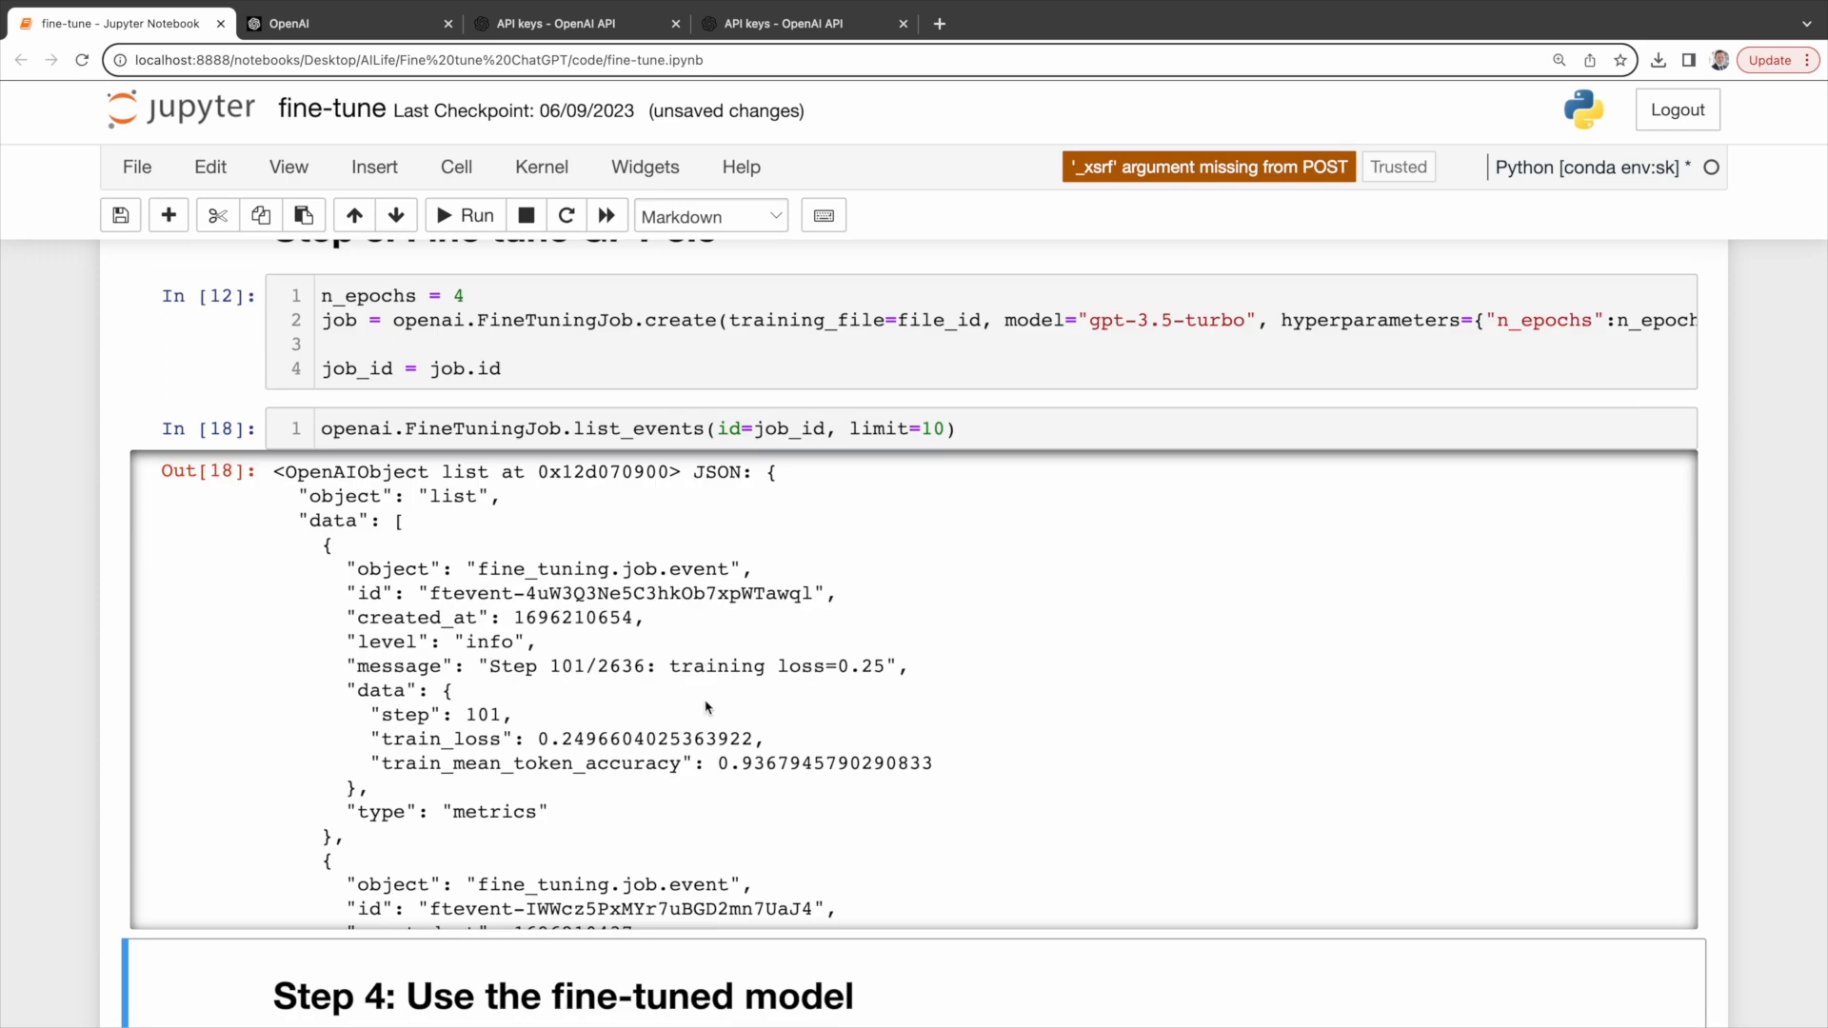
click(555, 665)
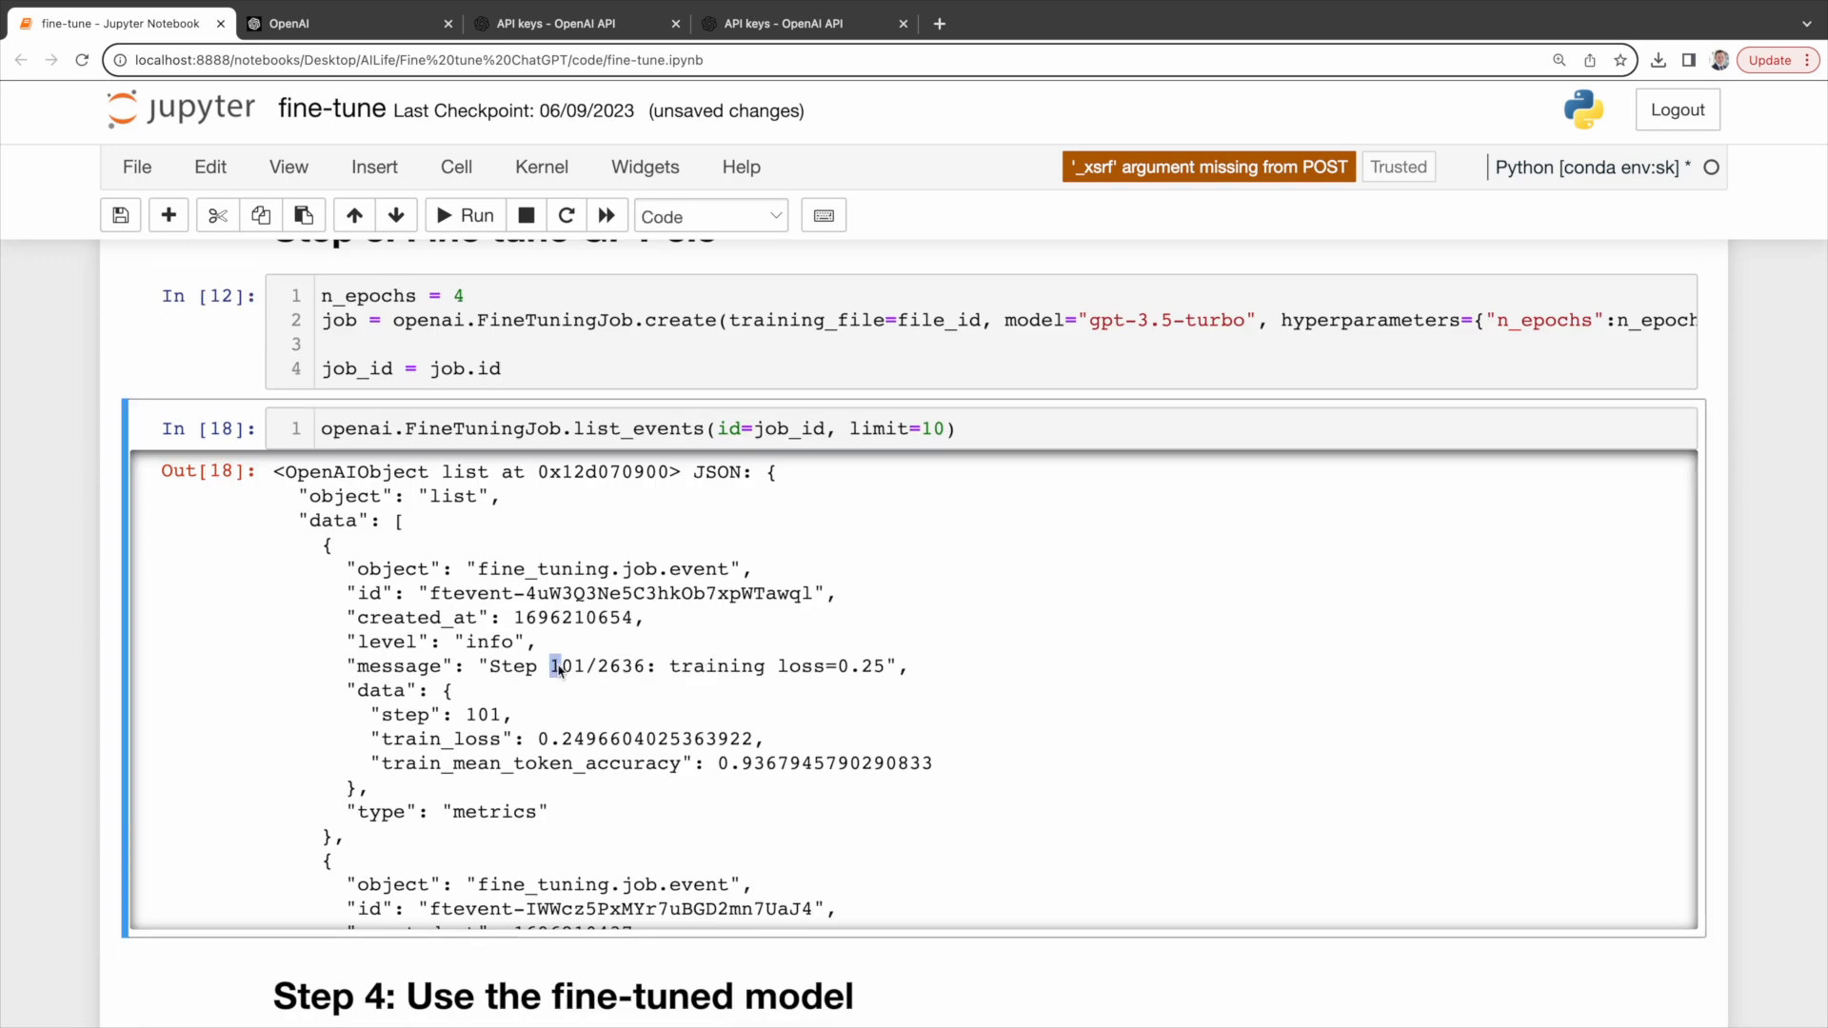
click(474, 215)
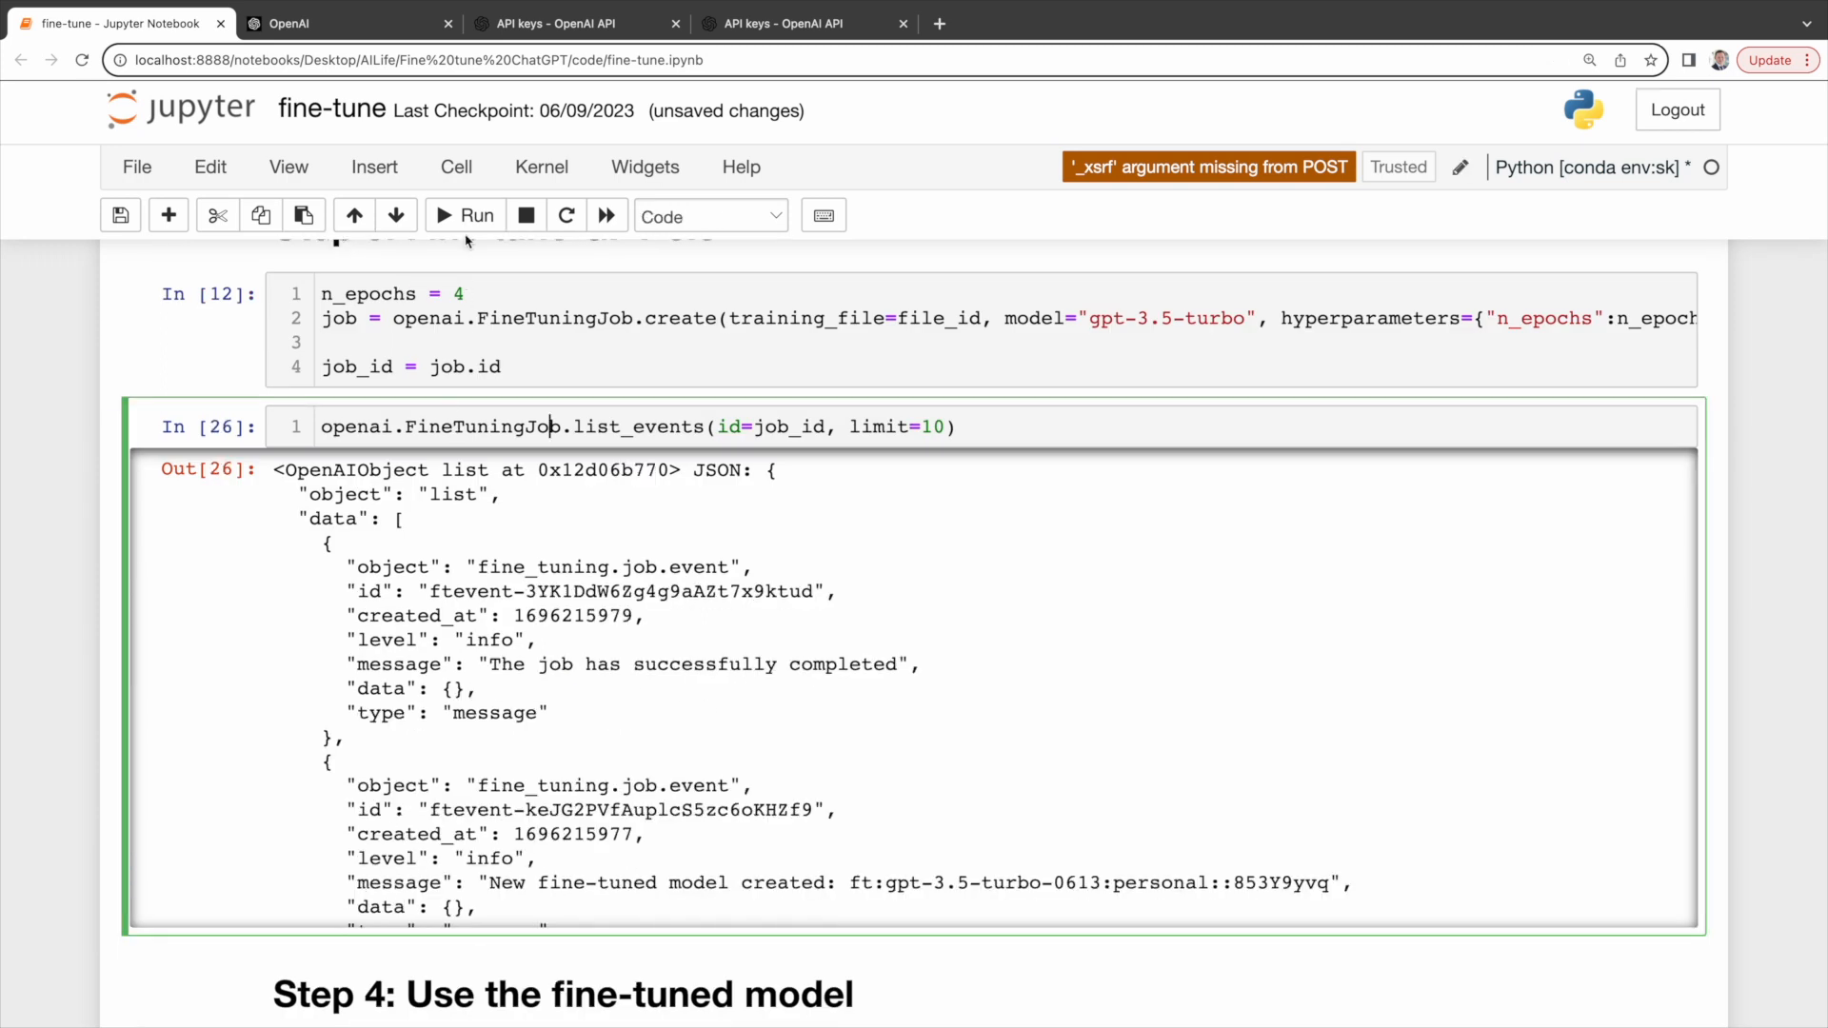
click(476, 214)
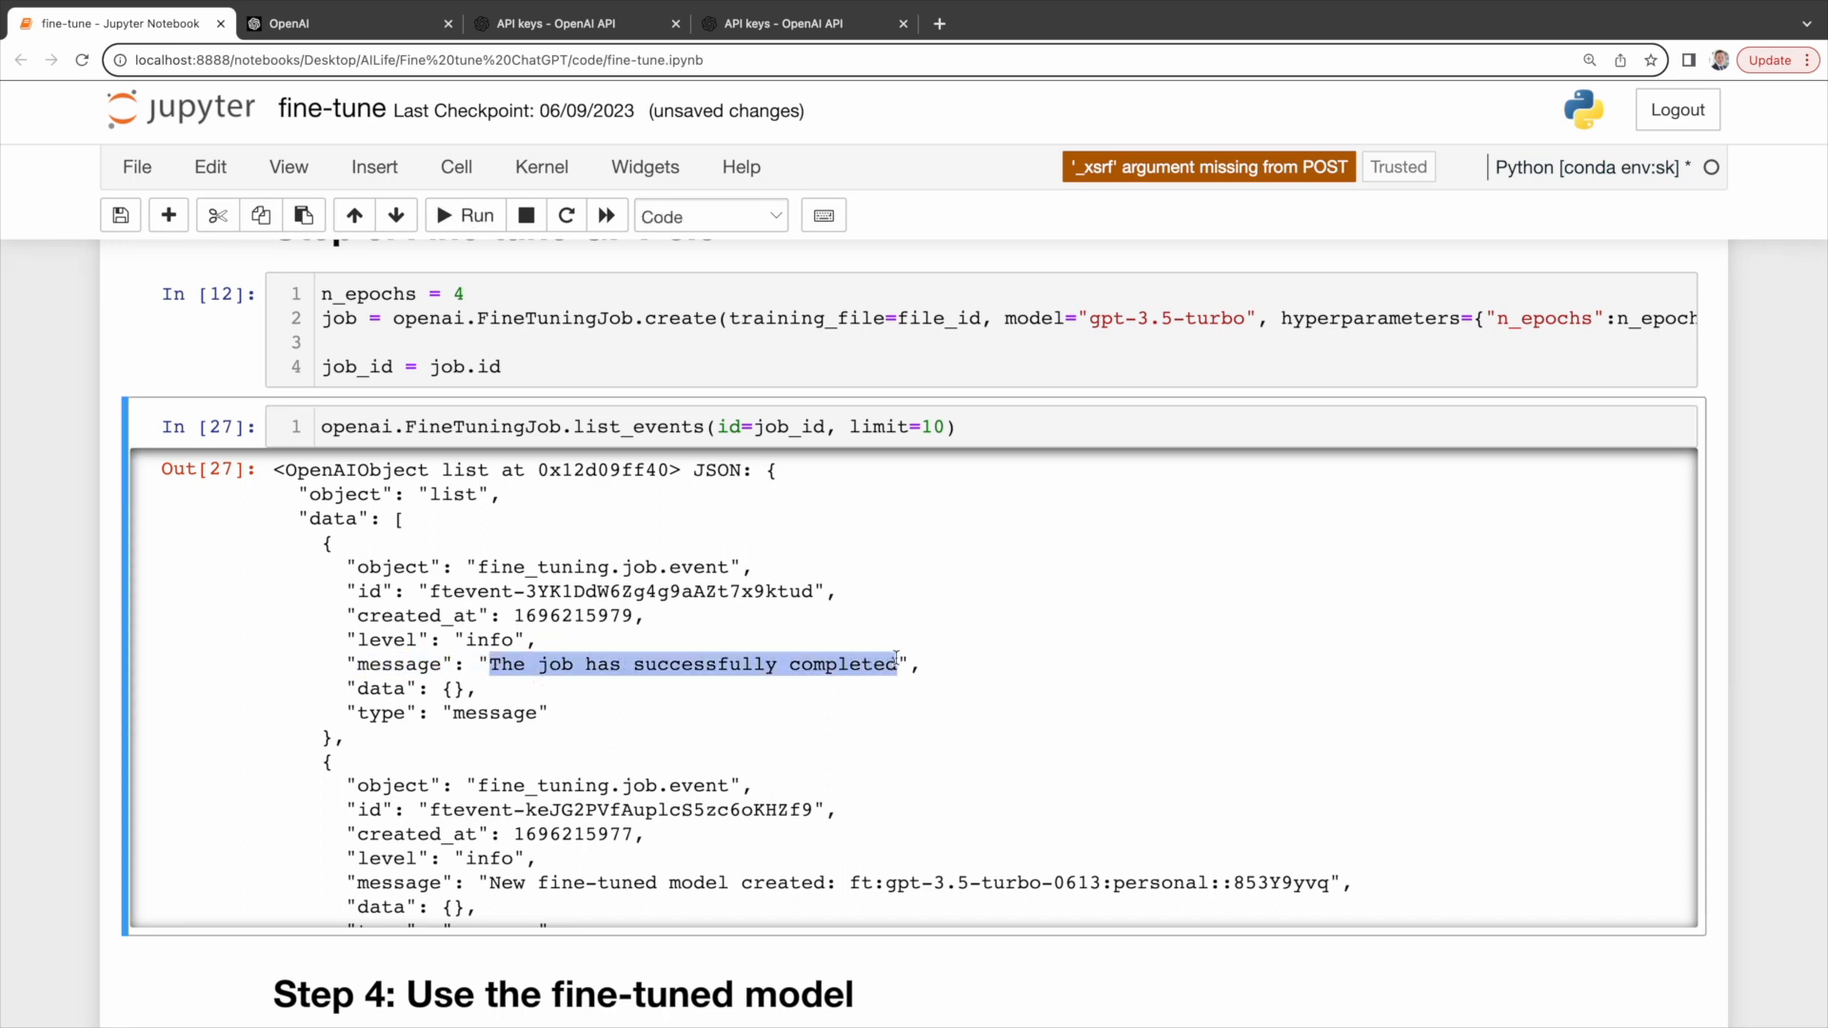
scroll(down, 3)
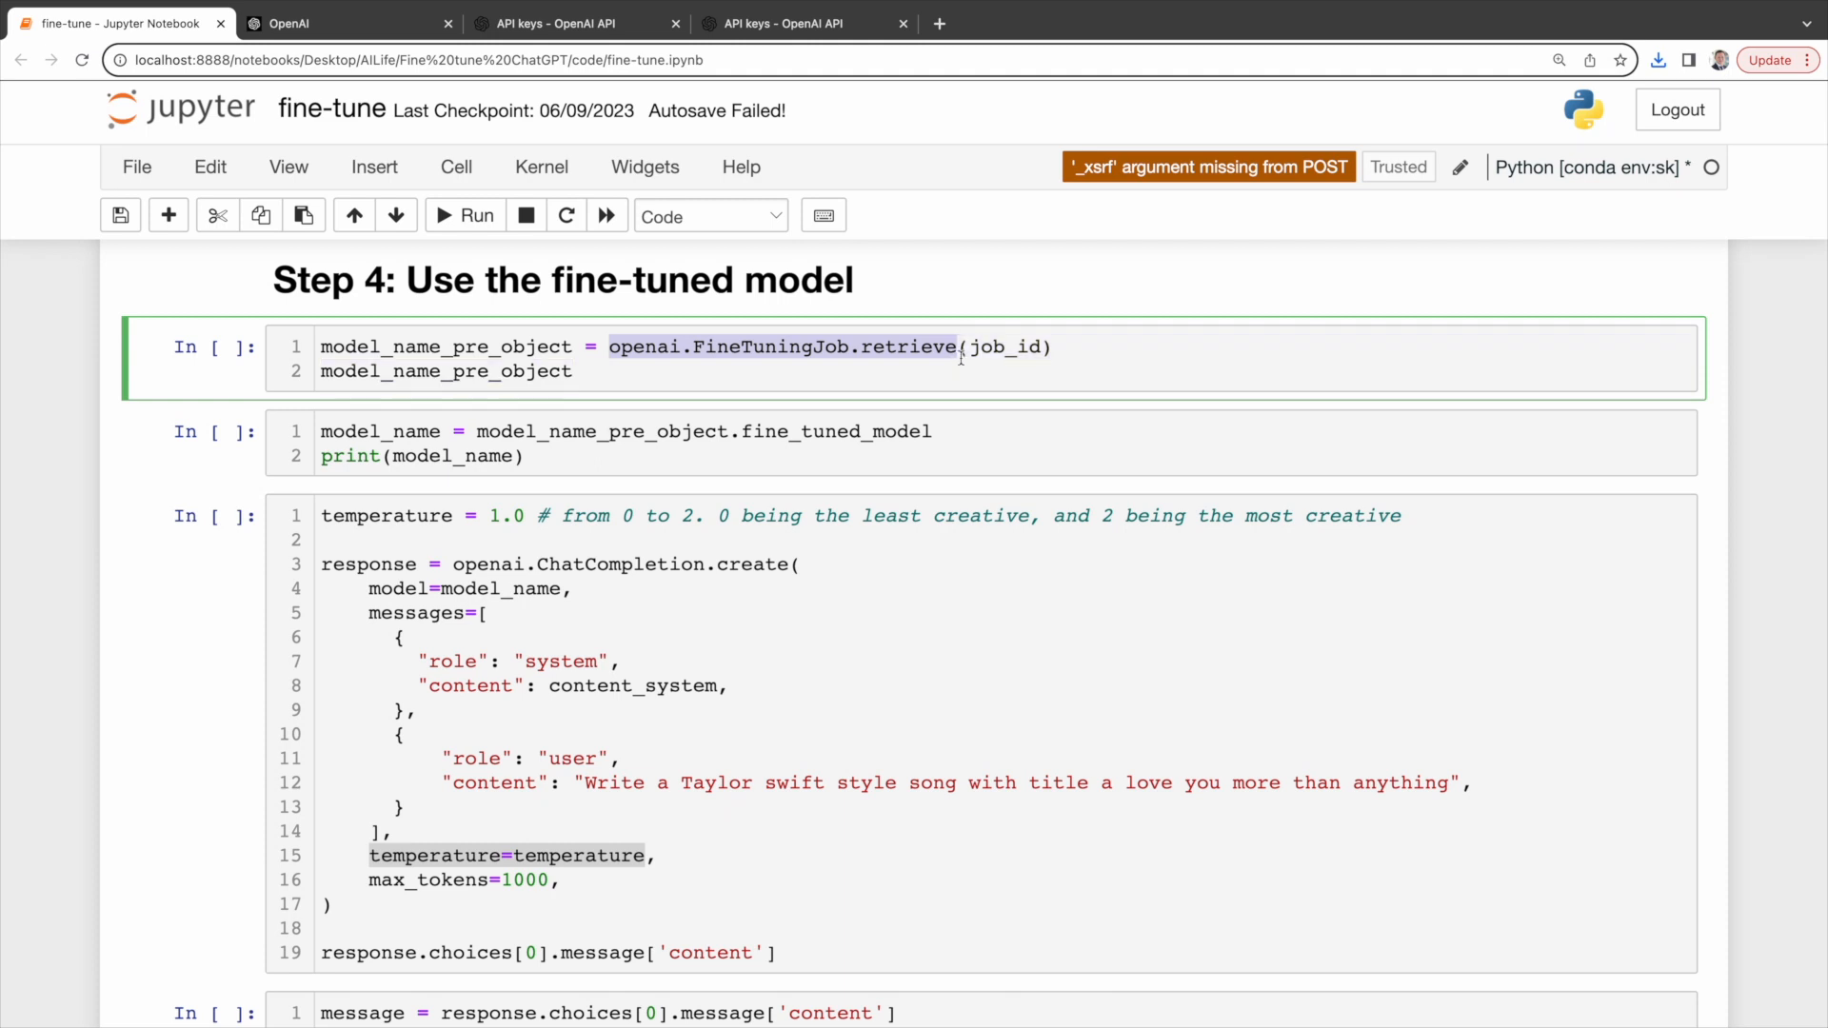
Step: Retrieve the succeeded fine-tuning job and print its fine_tuned_model name
double_click(1005, 347)
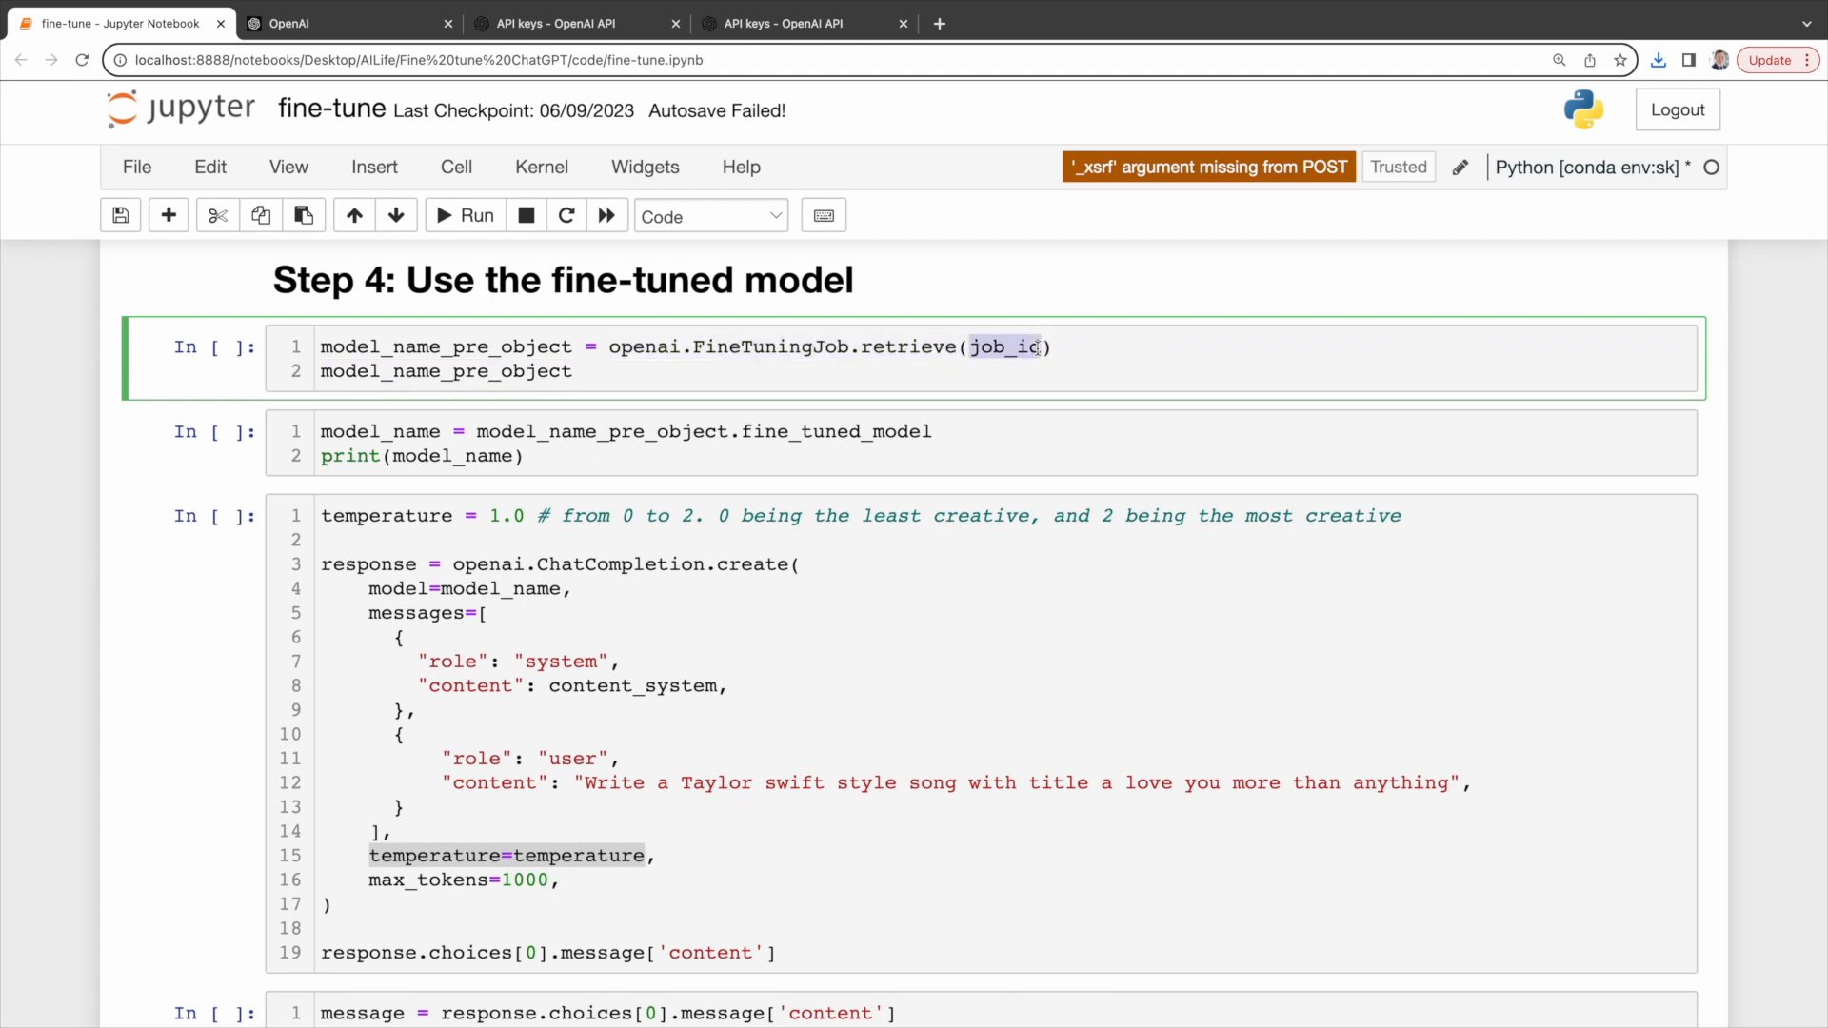
click(464, 214)
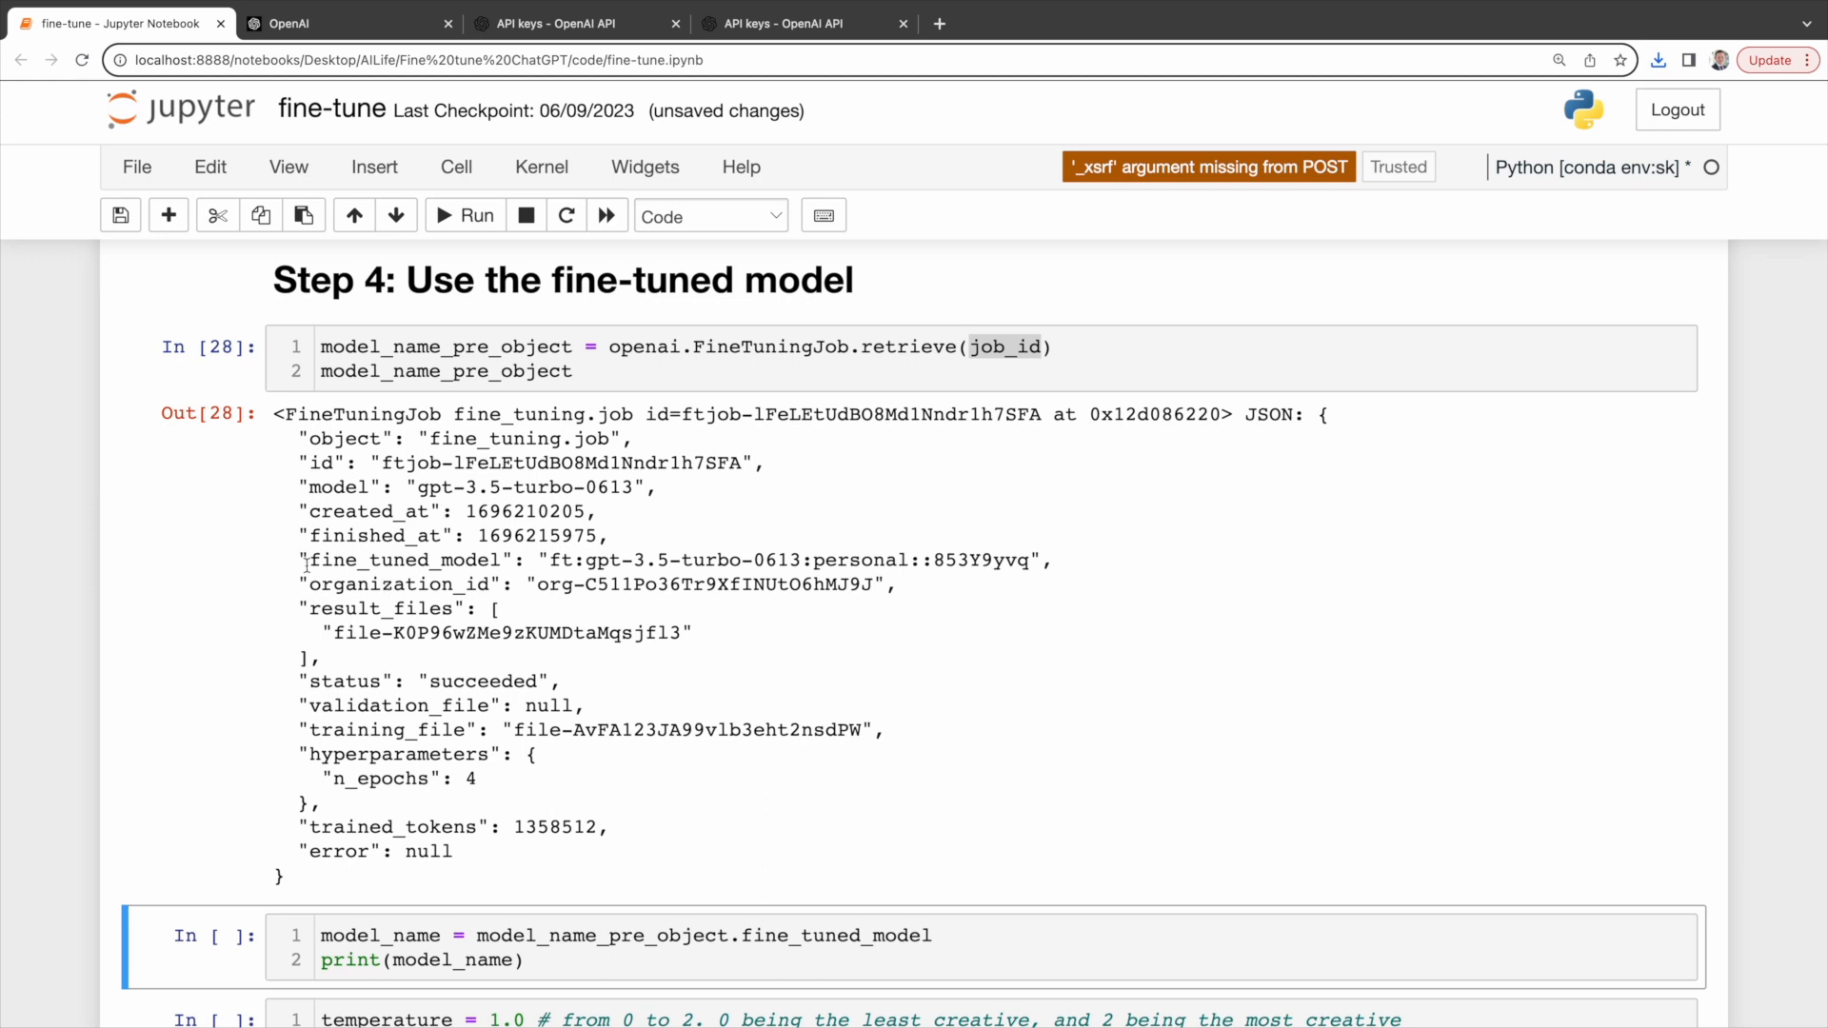
double_click(402, 560)
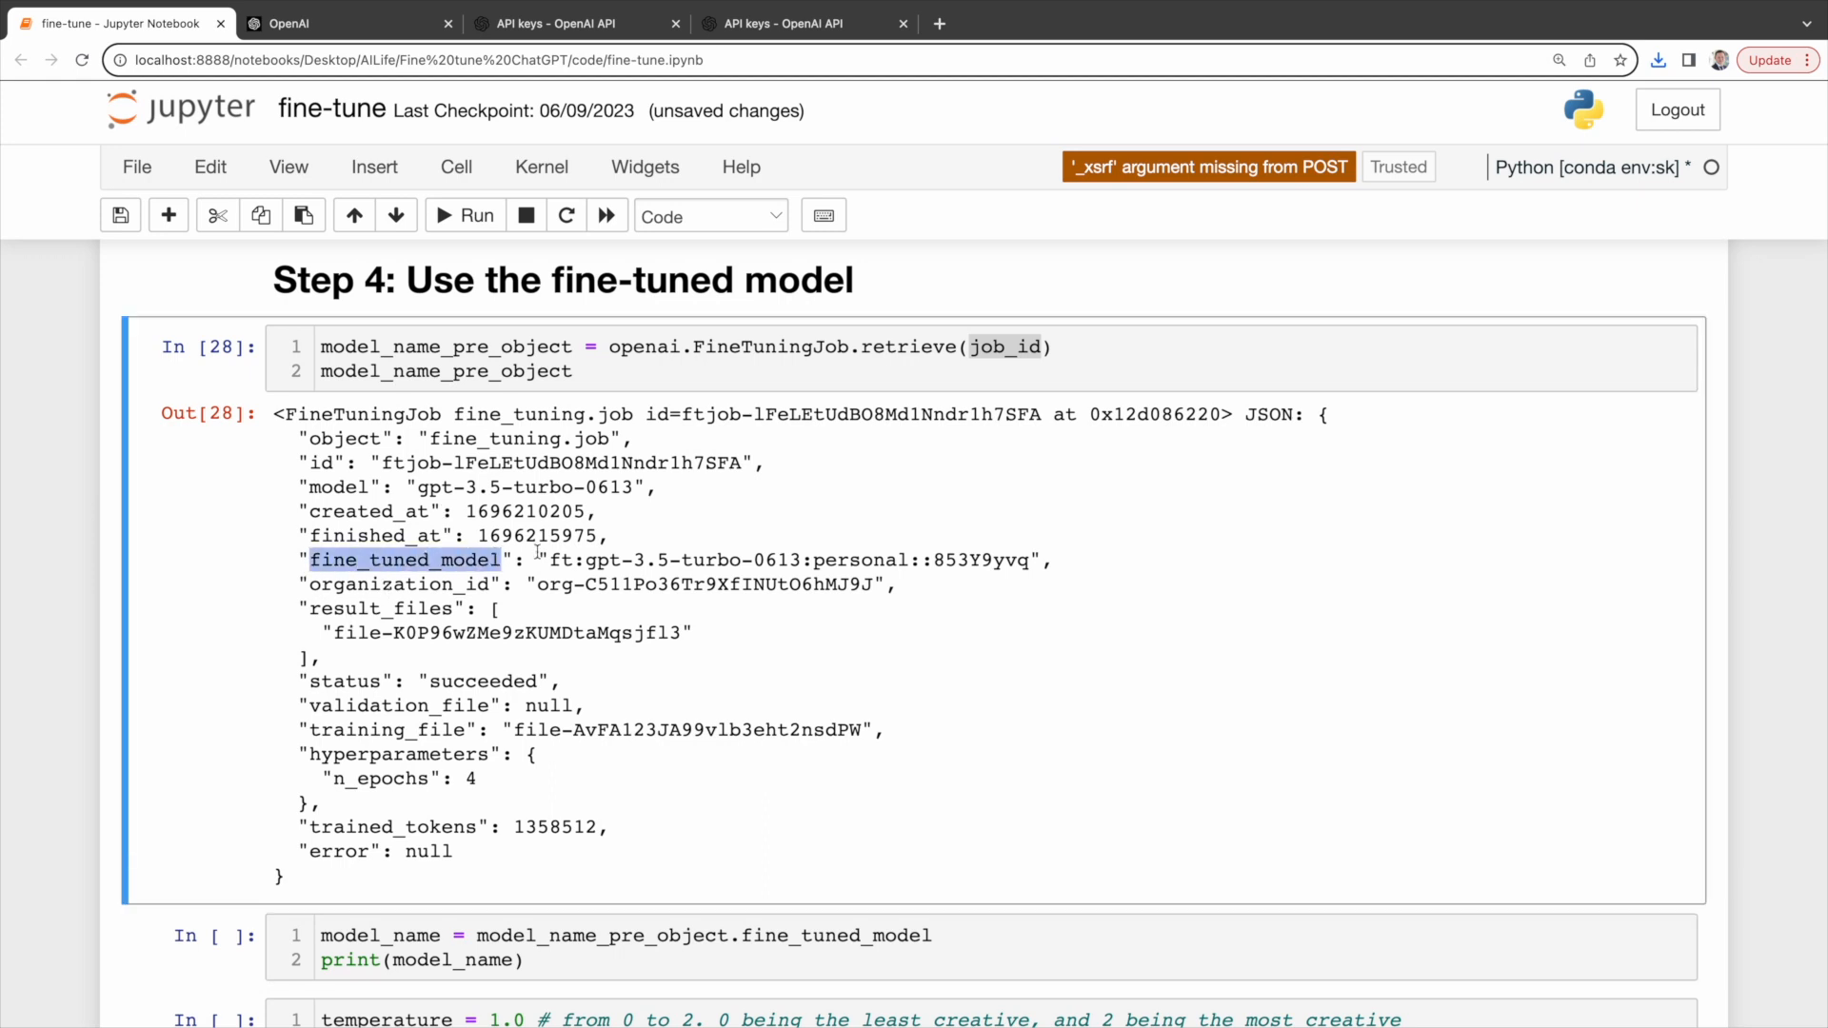
scroll(down, 3)
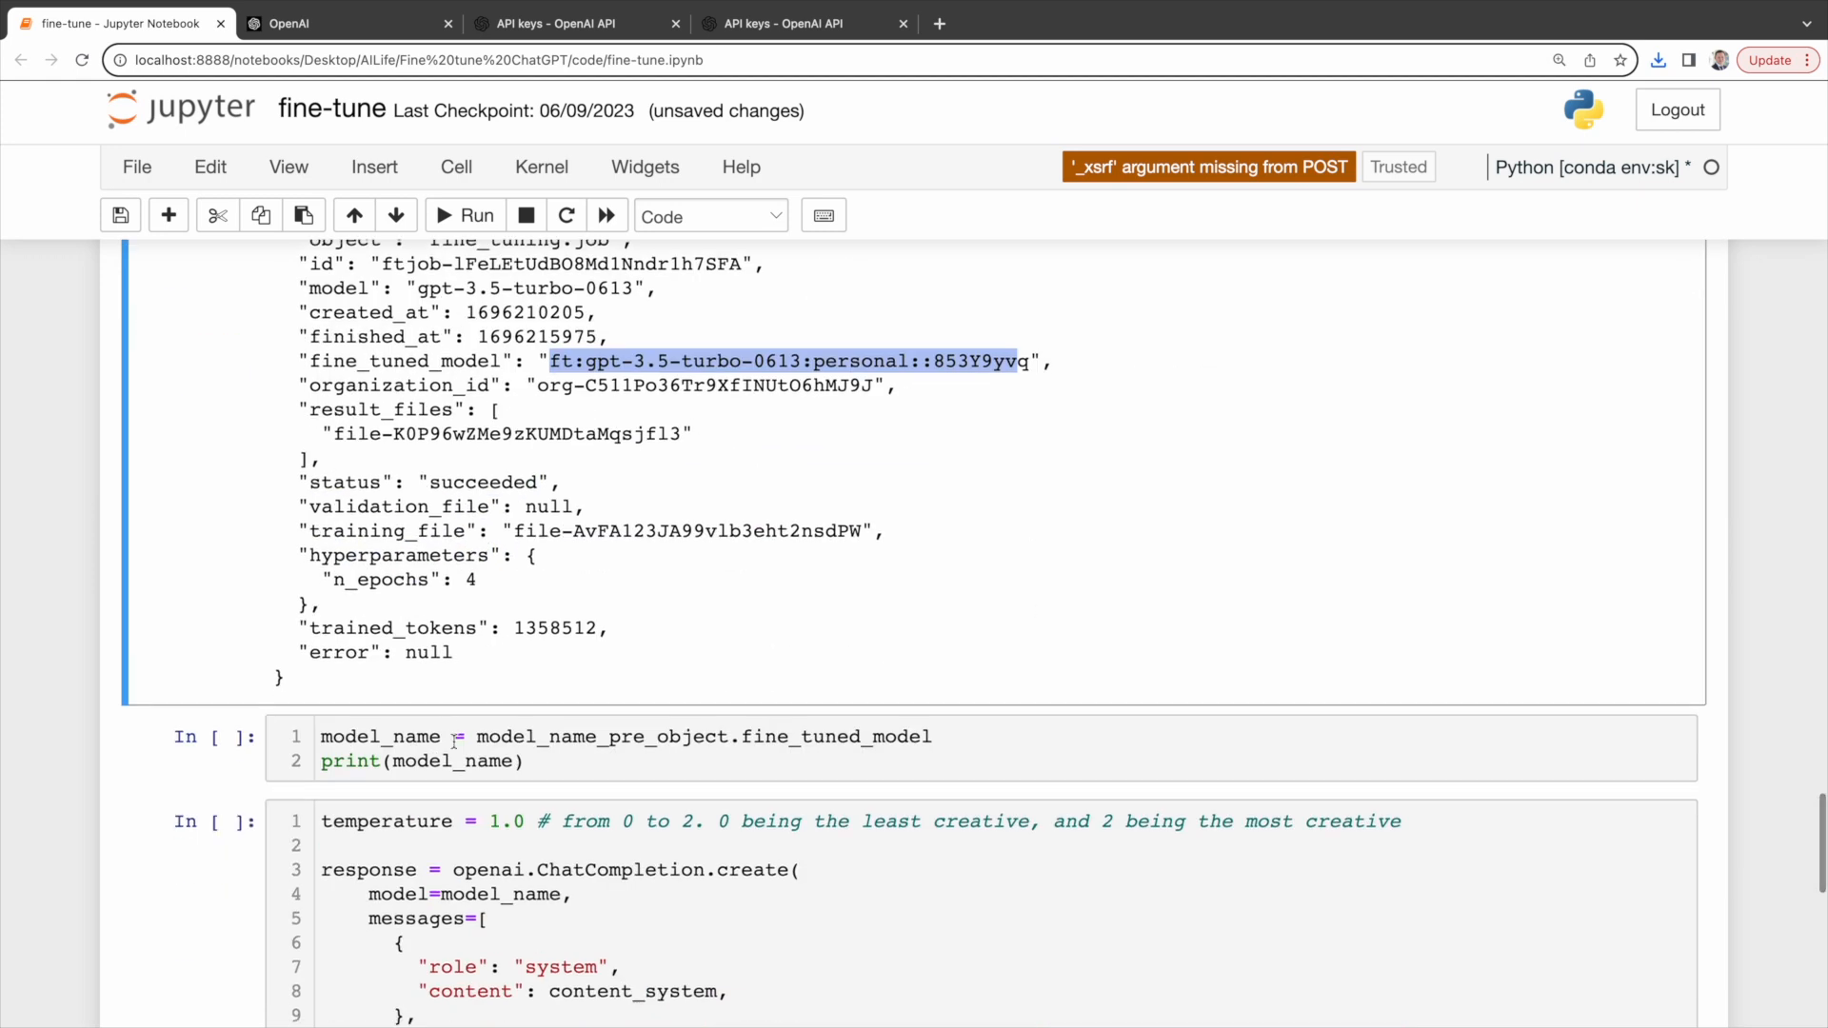
click(475, 215)
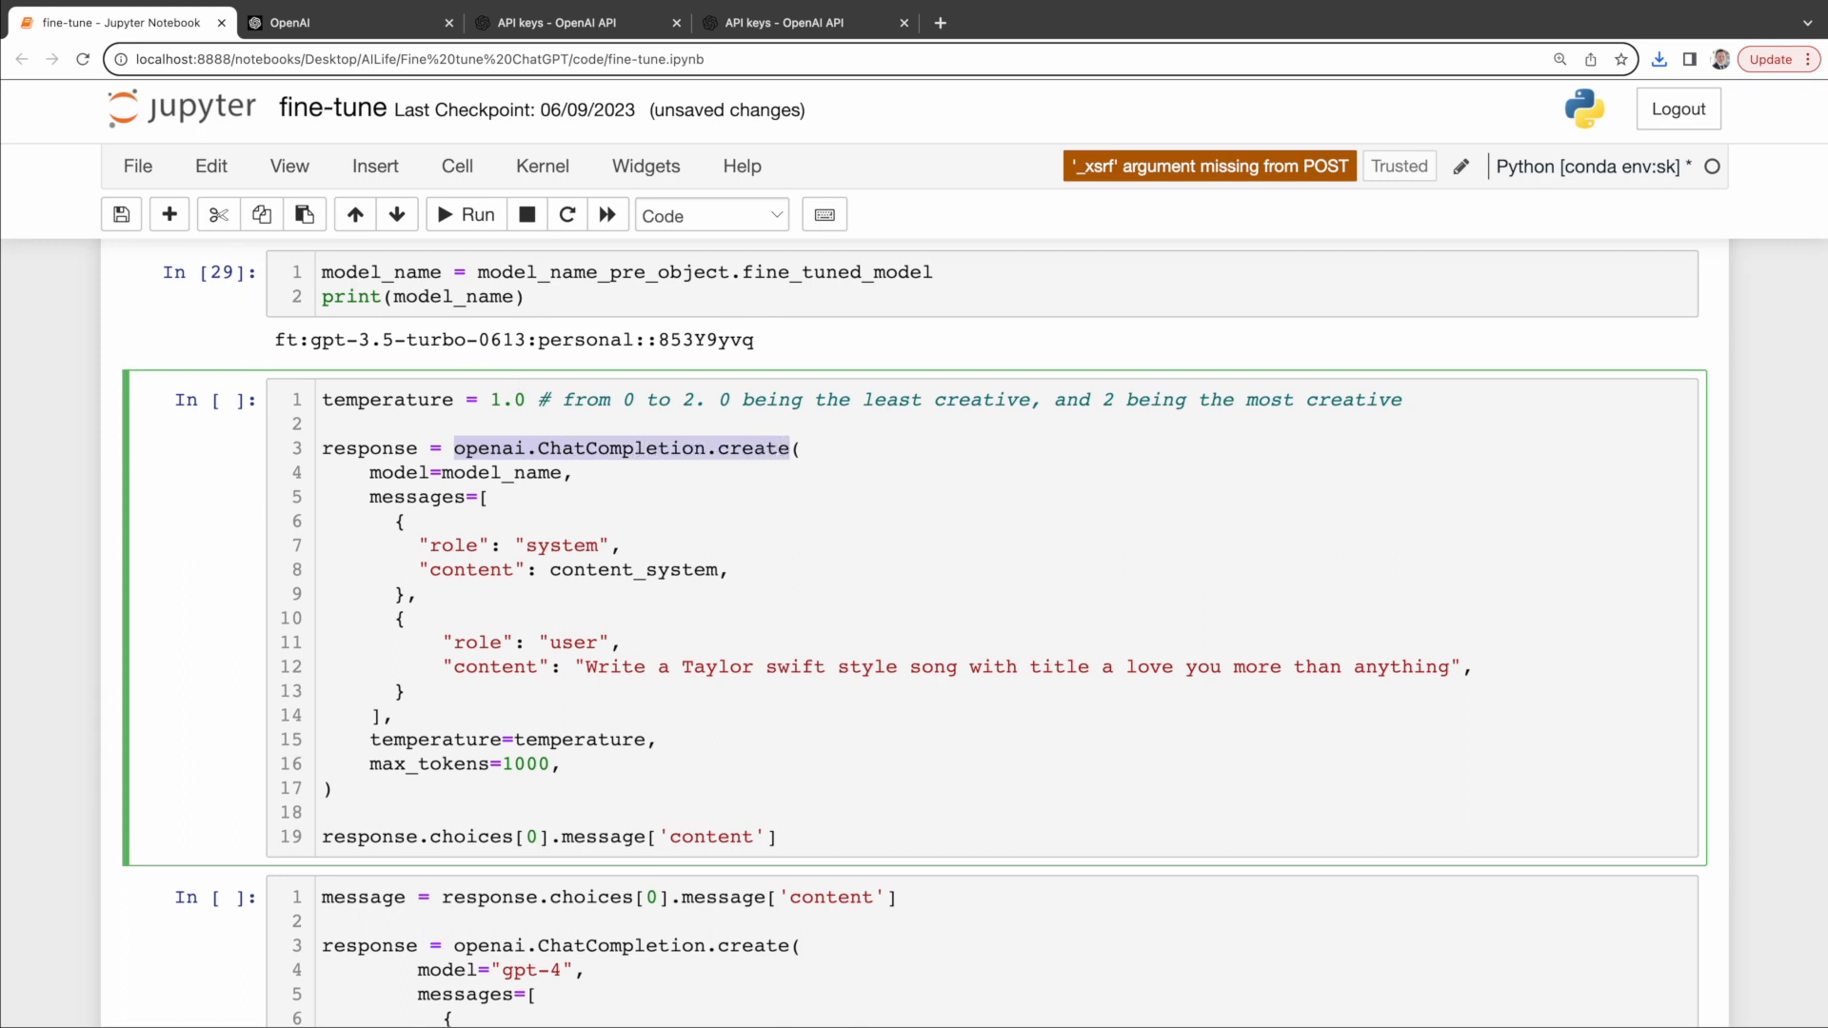
click(616, 702)
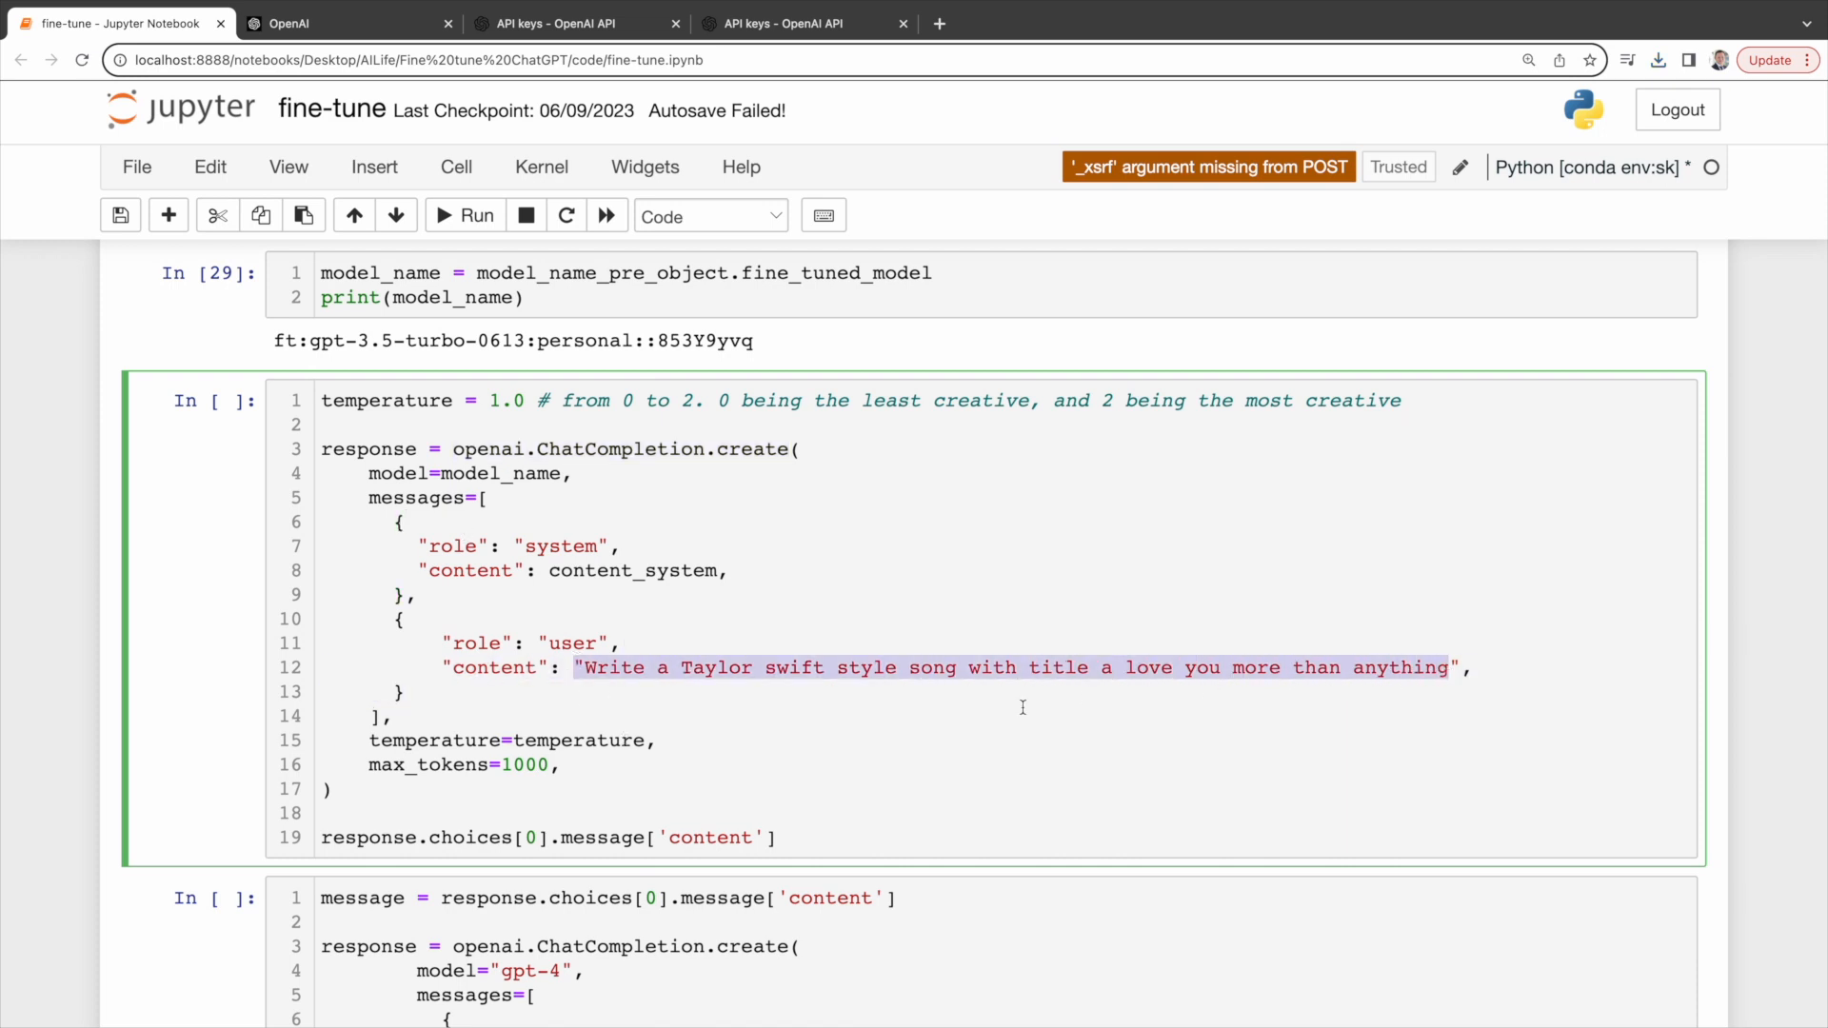
mouse_move(806, 744)
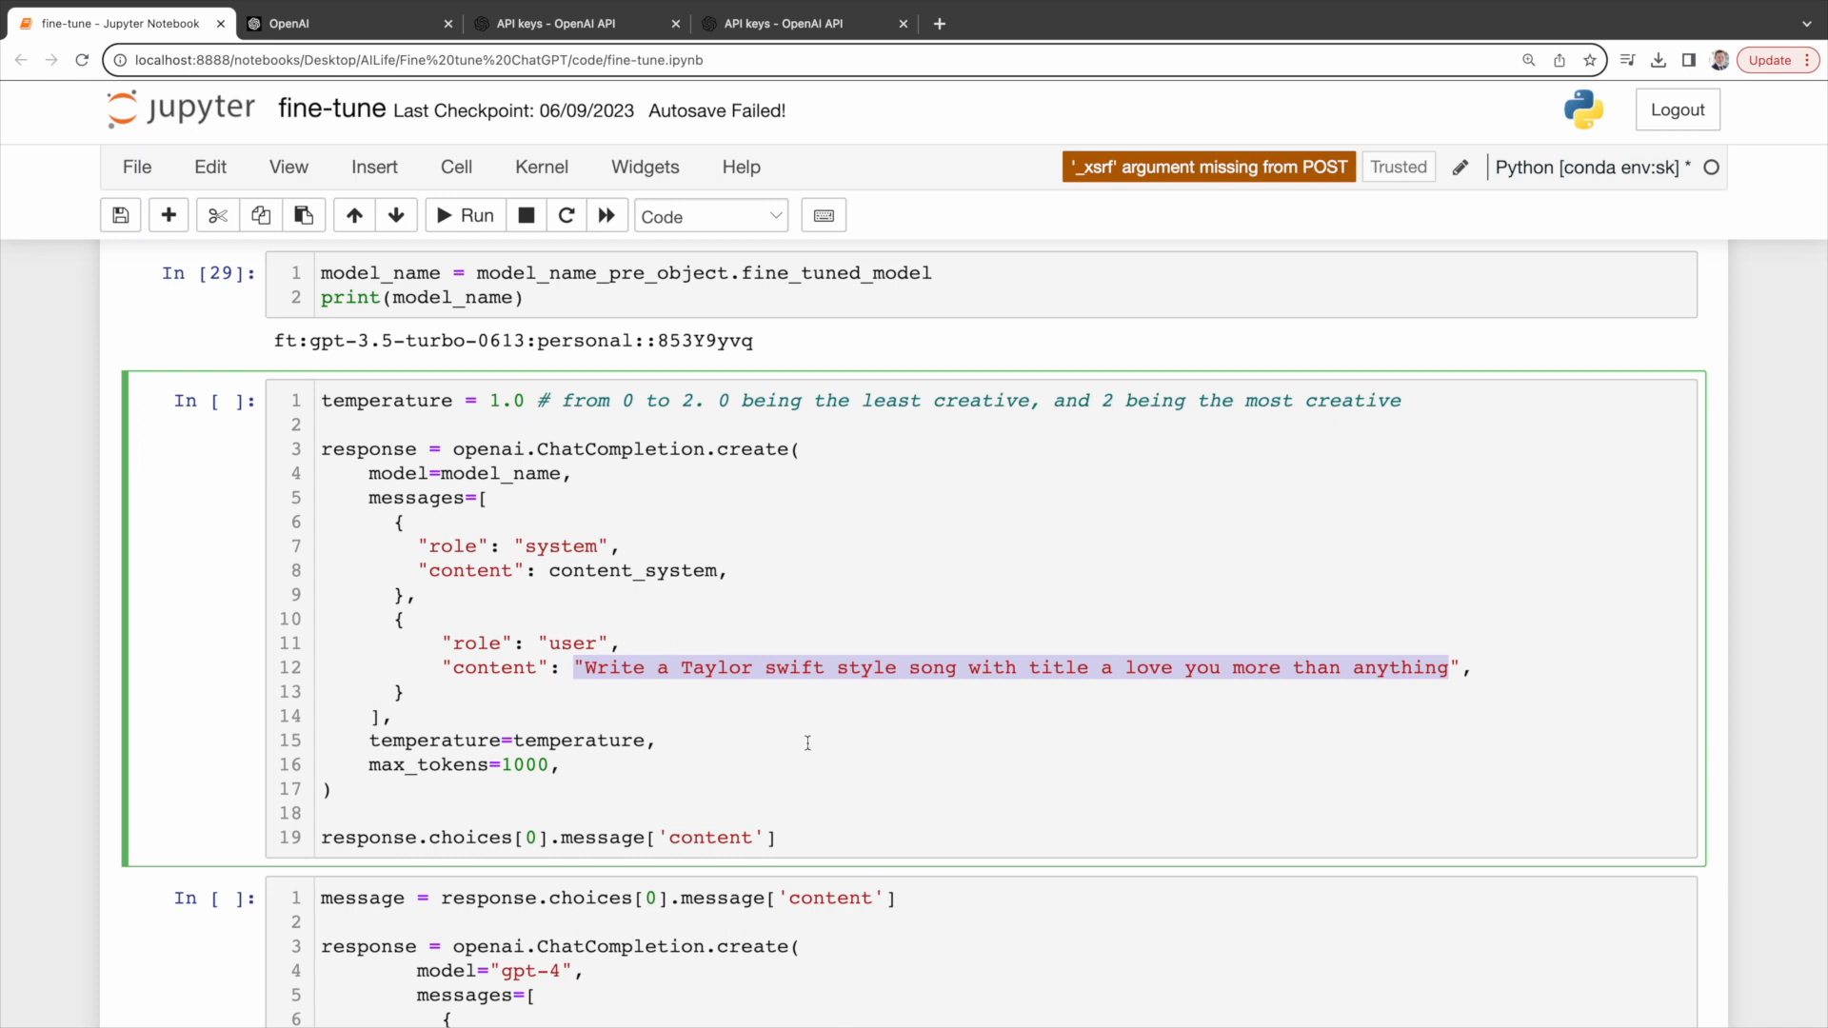
Step: Generate Taylor Swift-style lyrics with model_name, then have GPT-4 punctuate and capitalise them
double_click(577, 741)
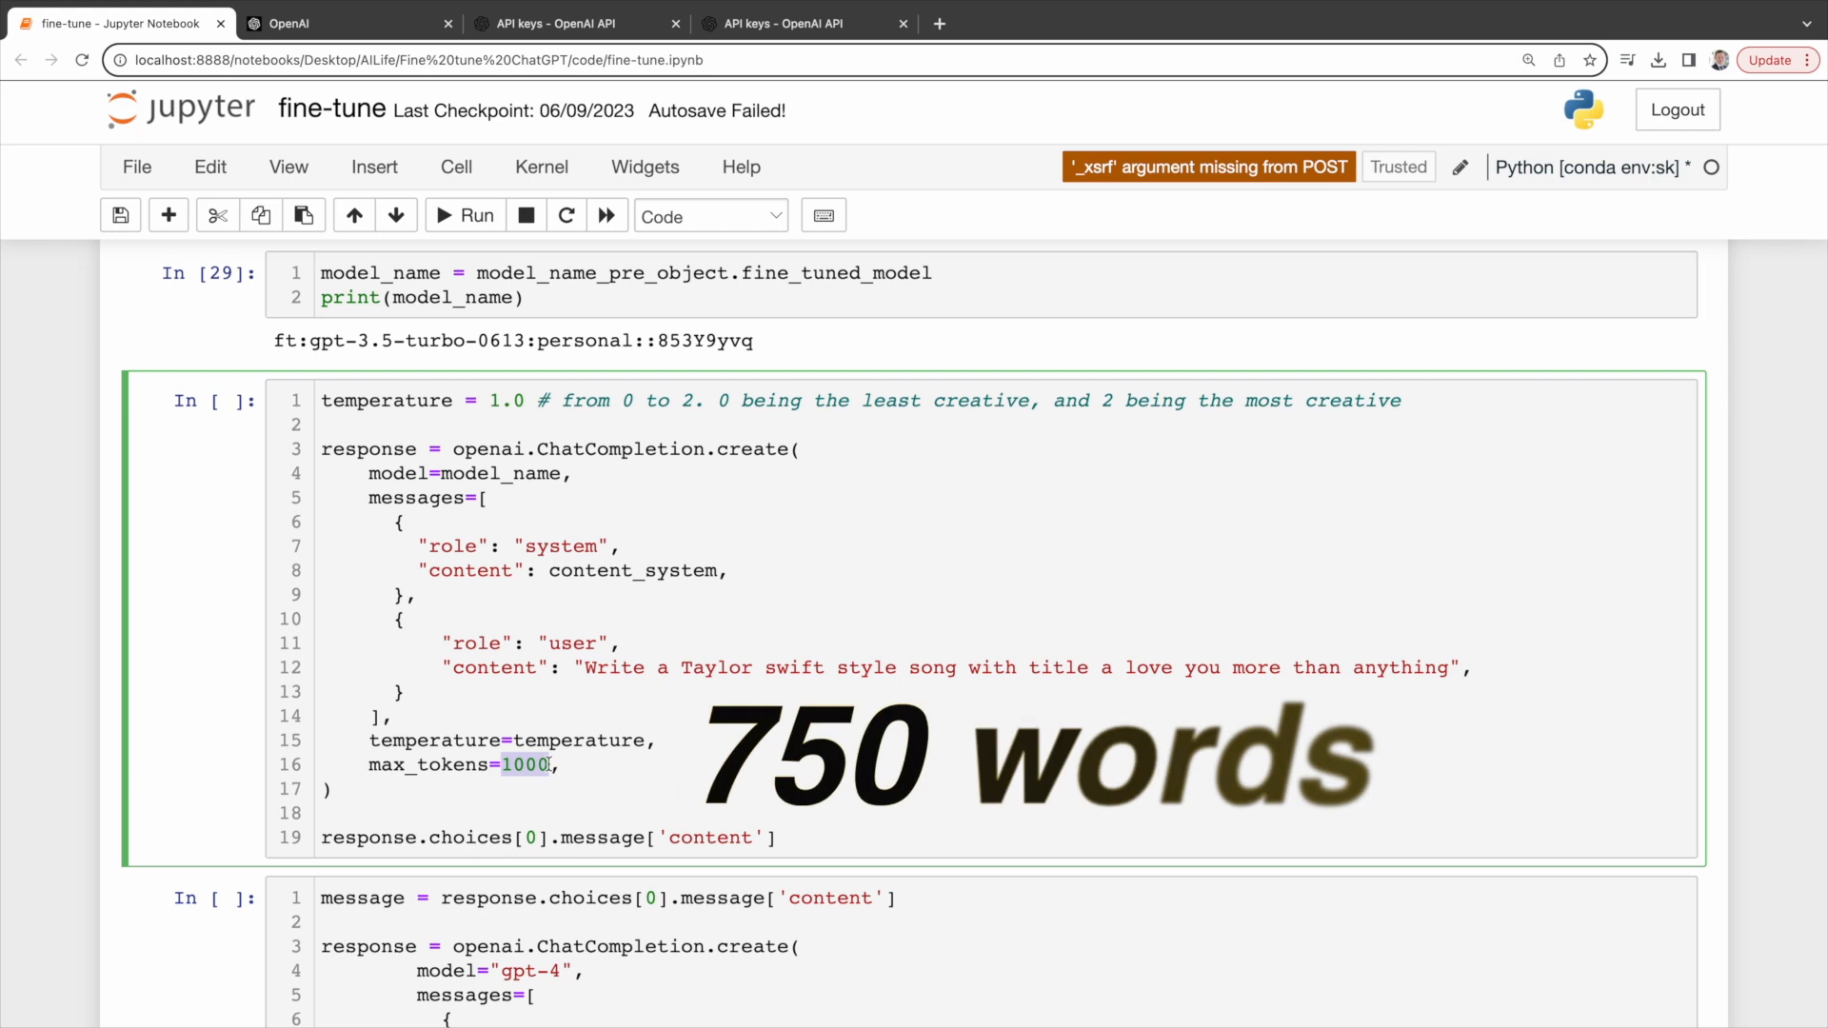
click(463, 214)
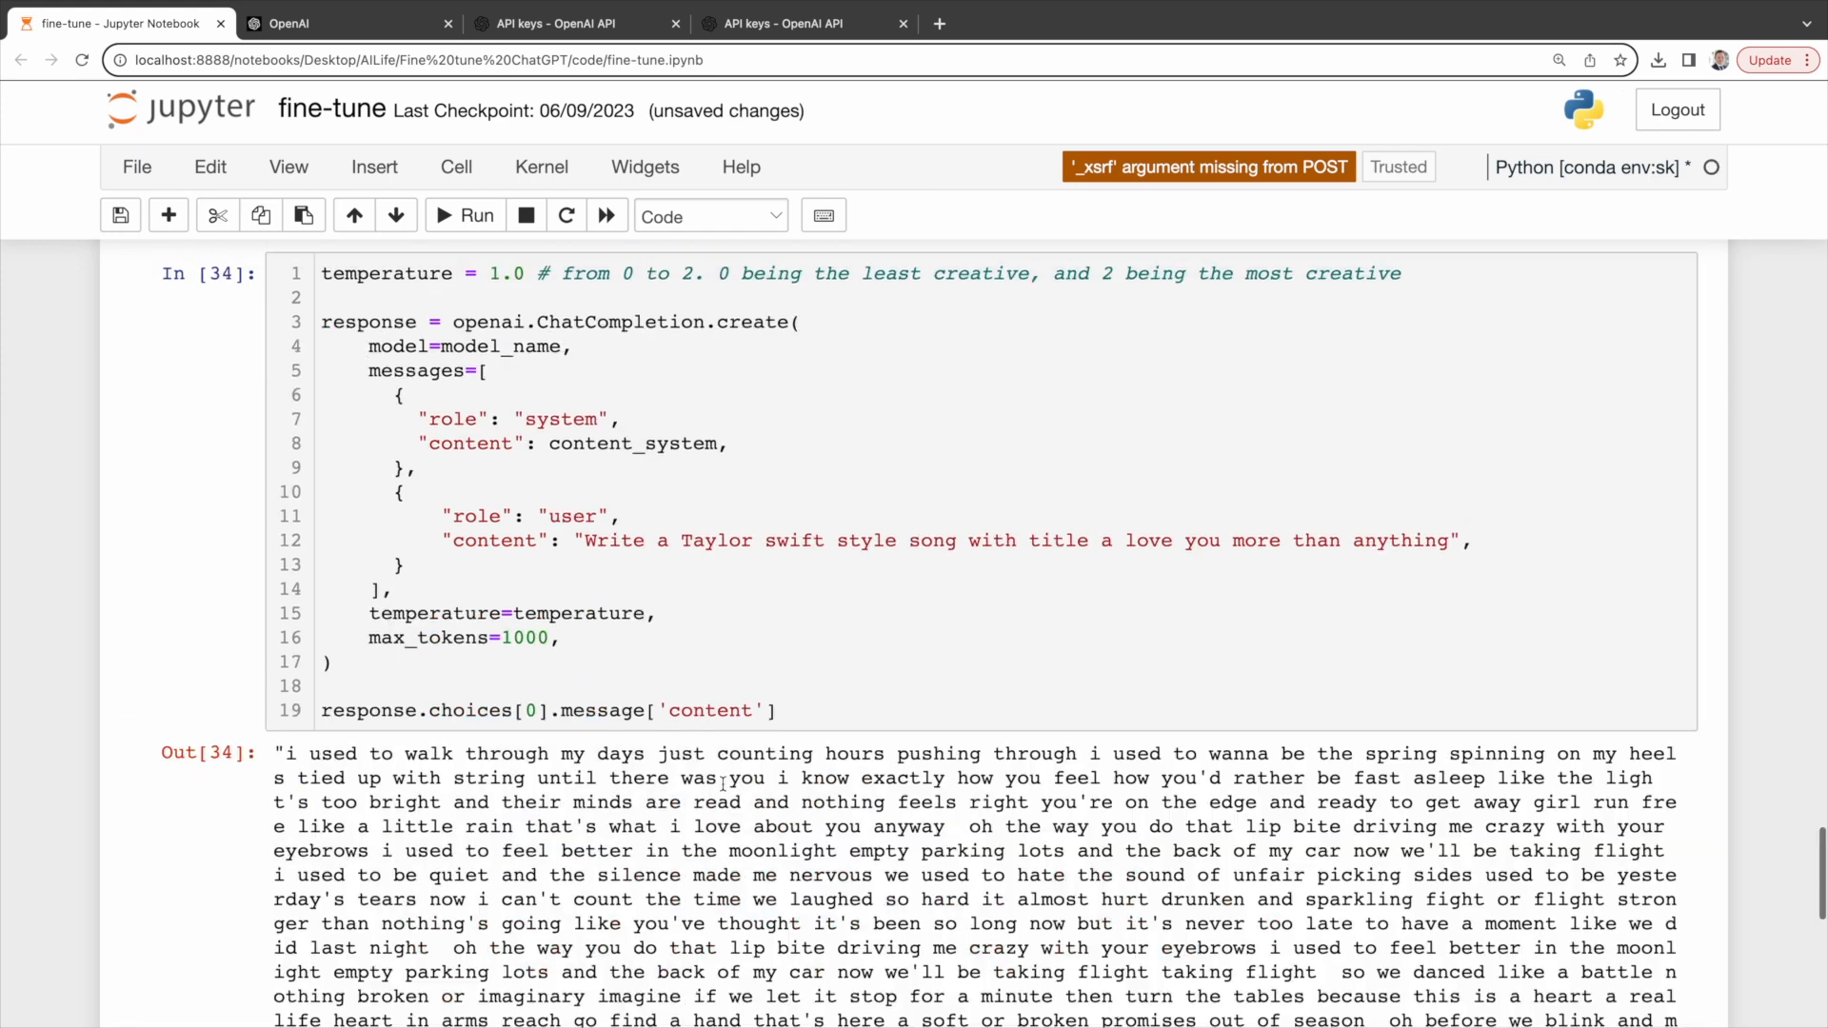
scroll(up, 3)
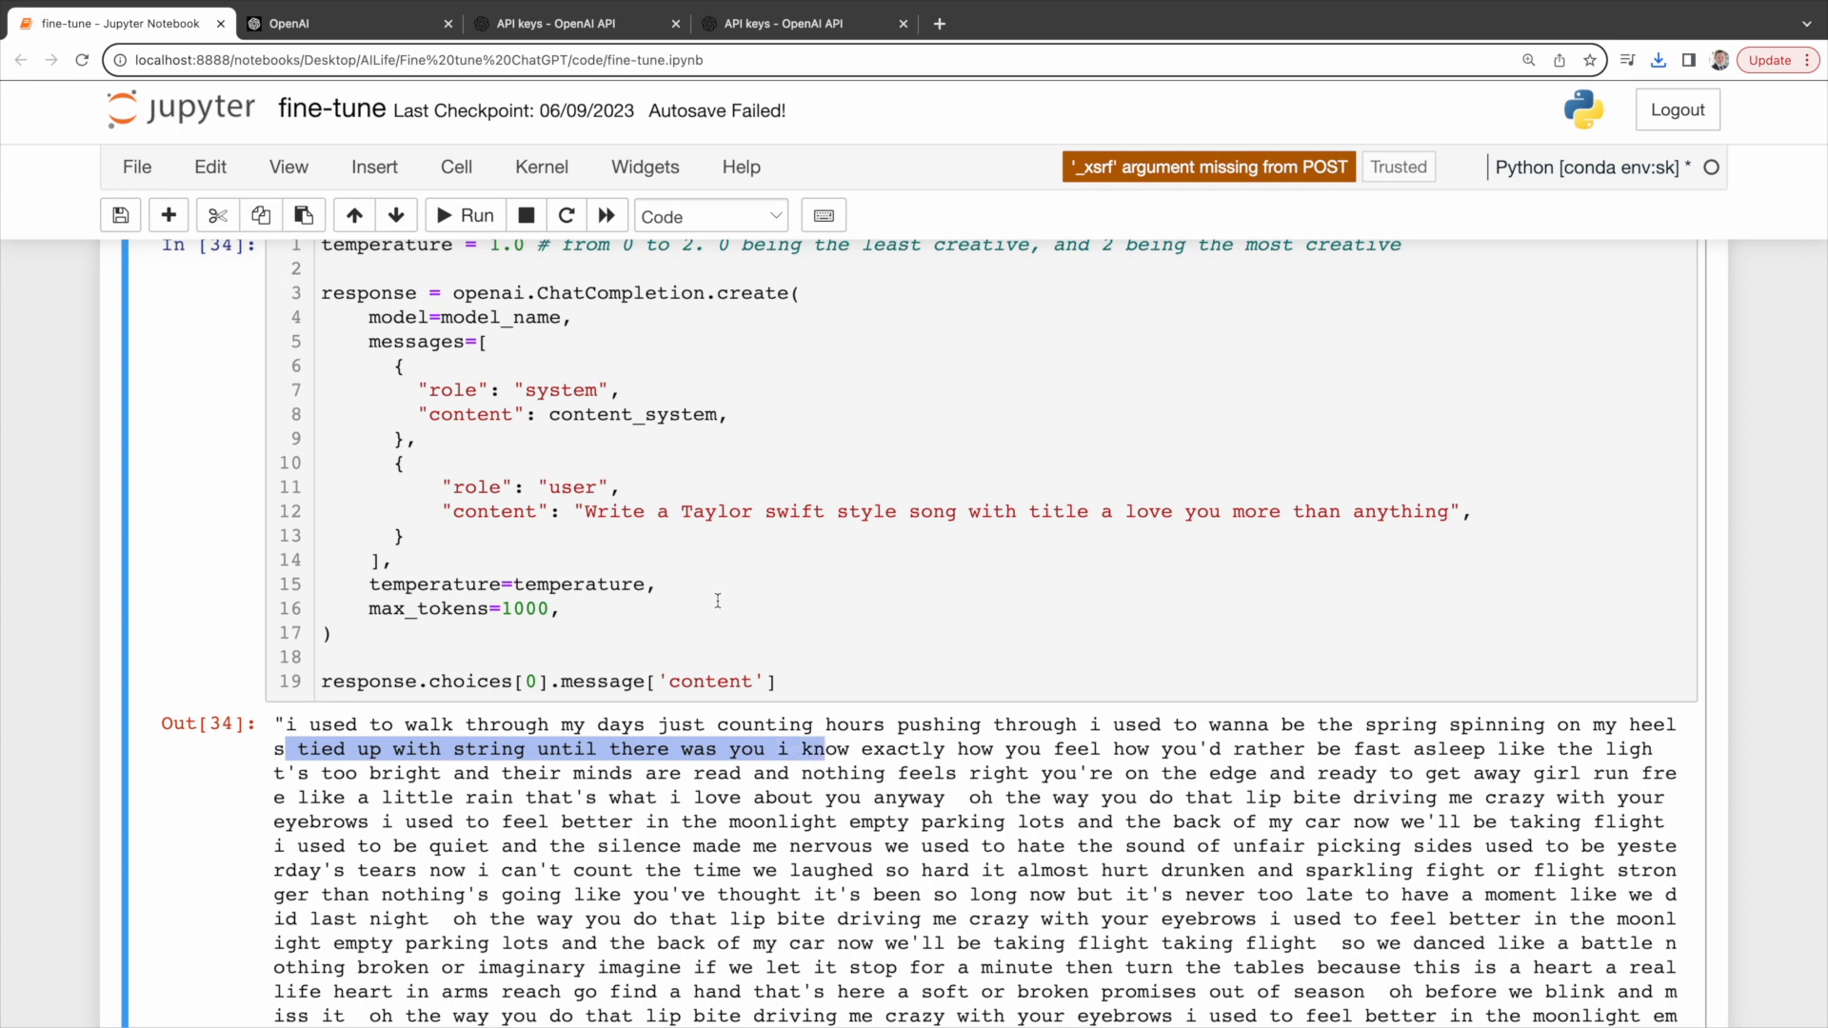
click(464, 216)
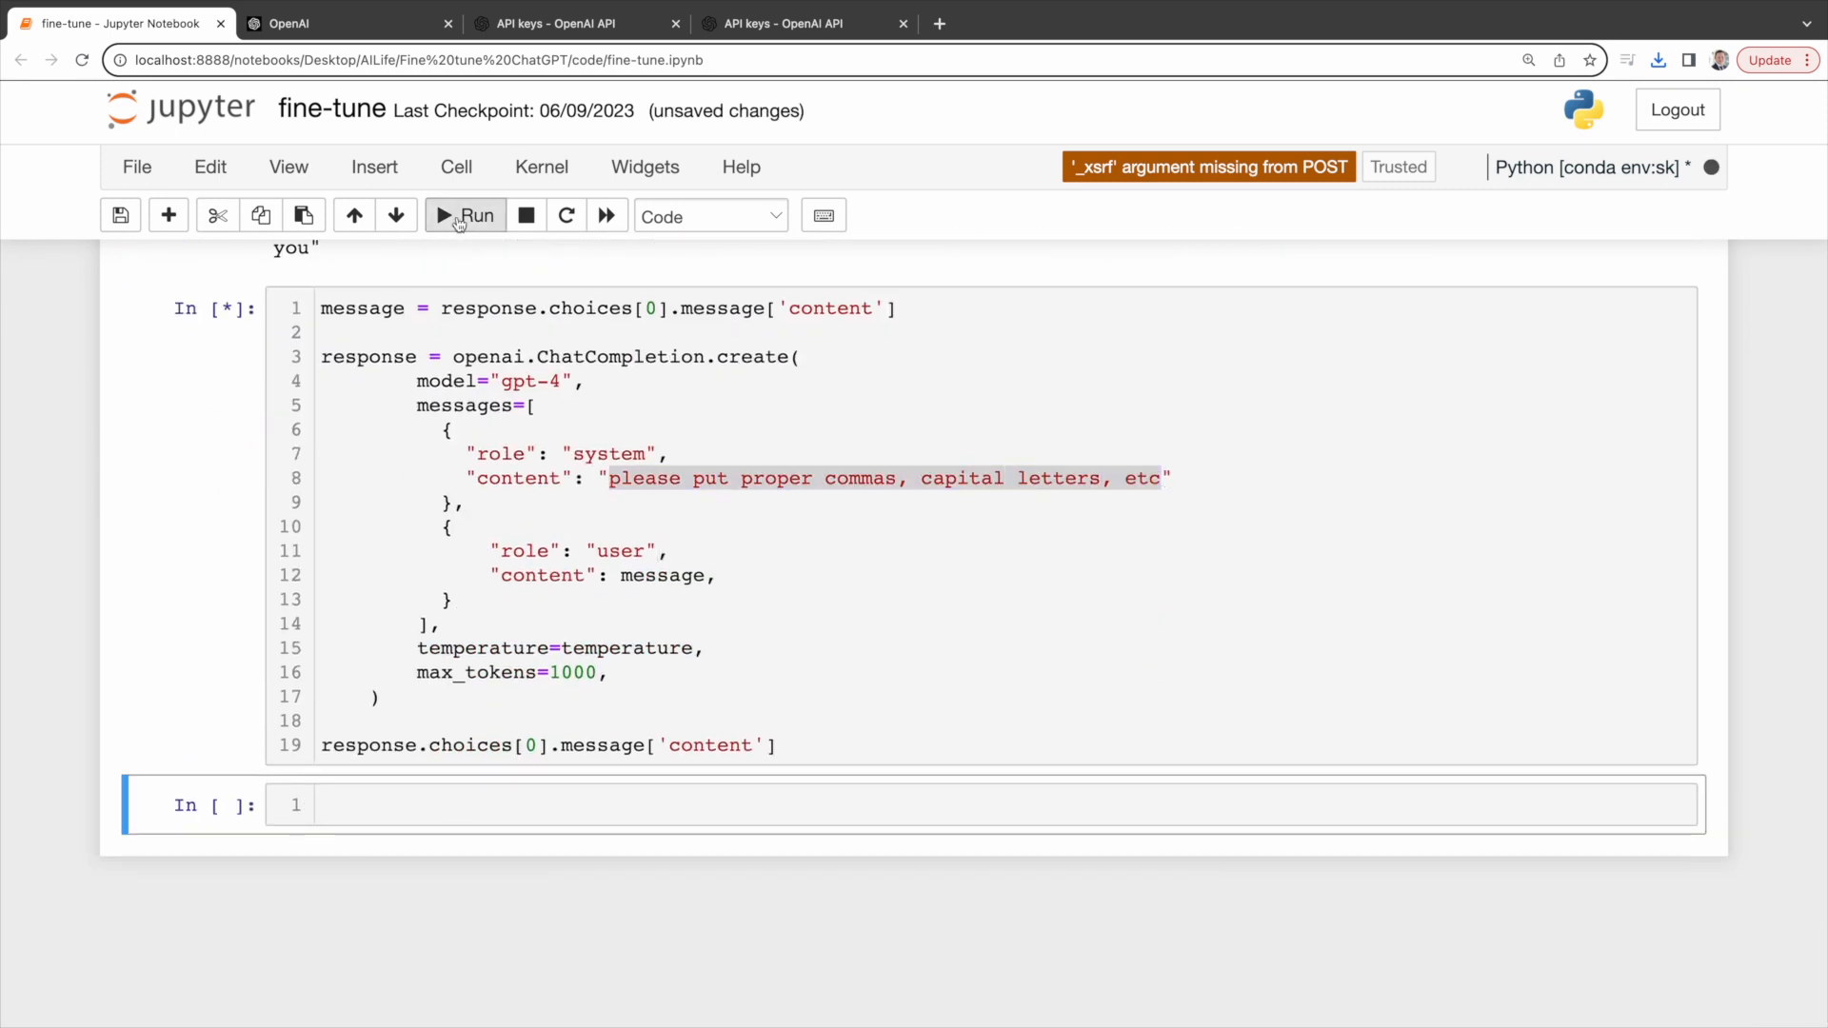
click(465, 216)
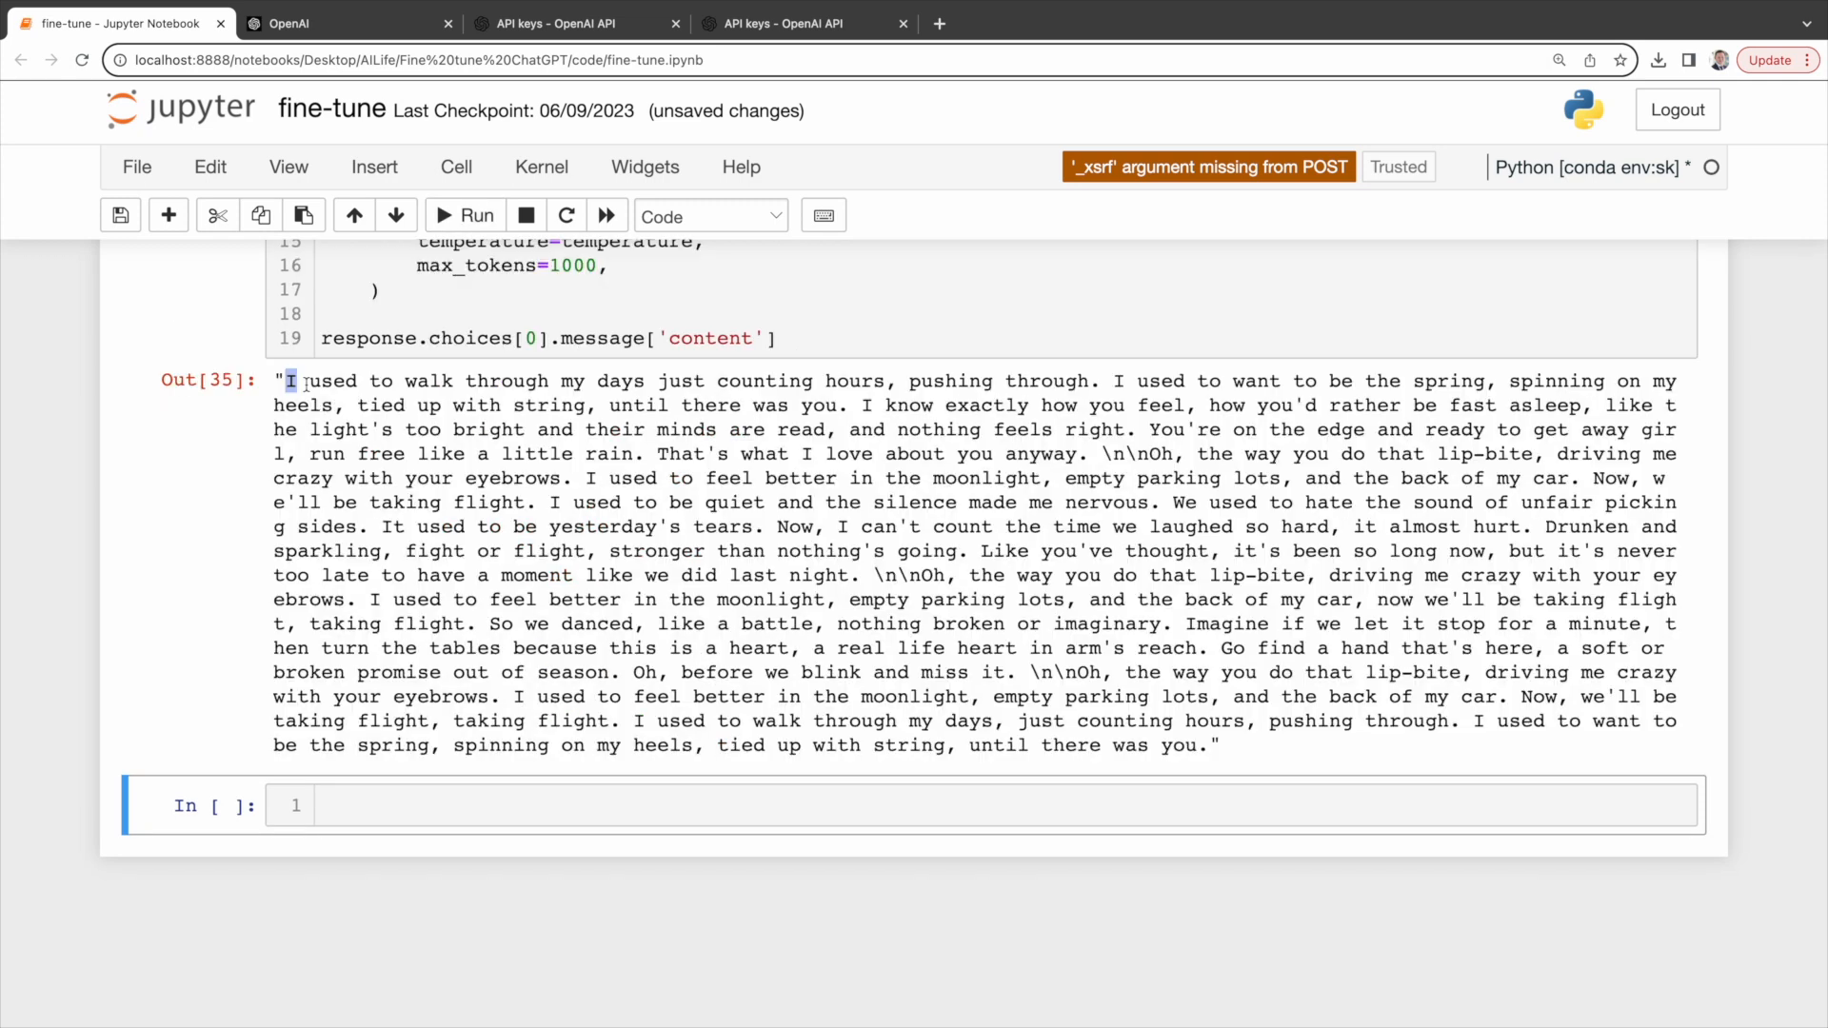